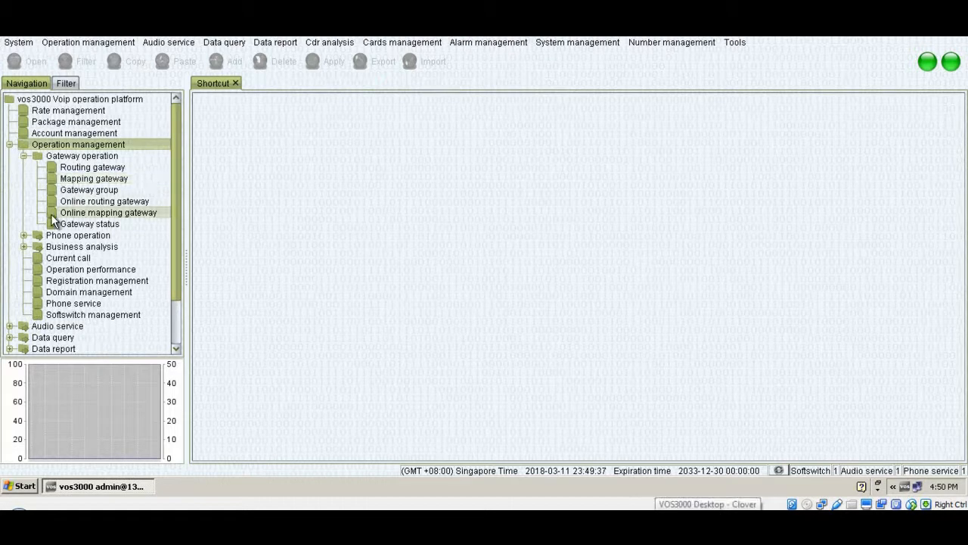
Step: Show the Phone management list, then Account management from the navigation tree
click(9, 236)
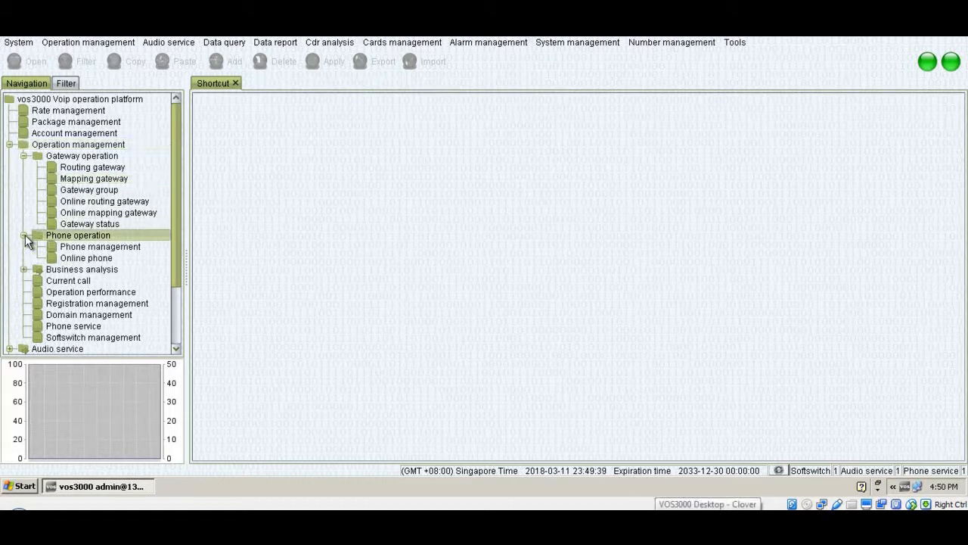
click(100, 245)
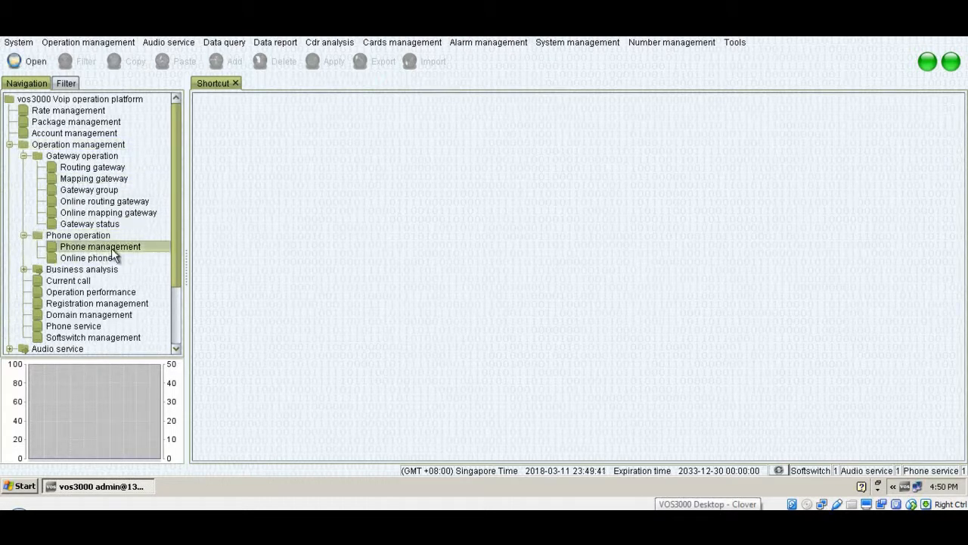
double_click(99, 245)
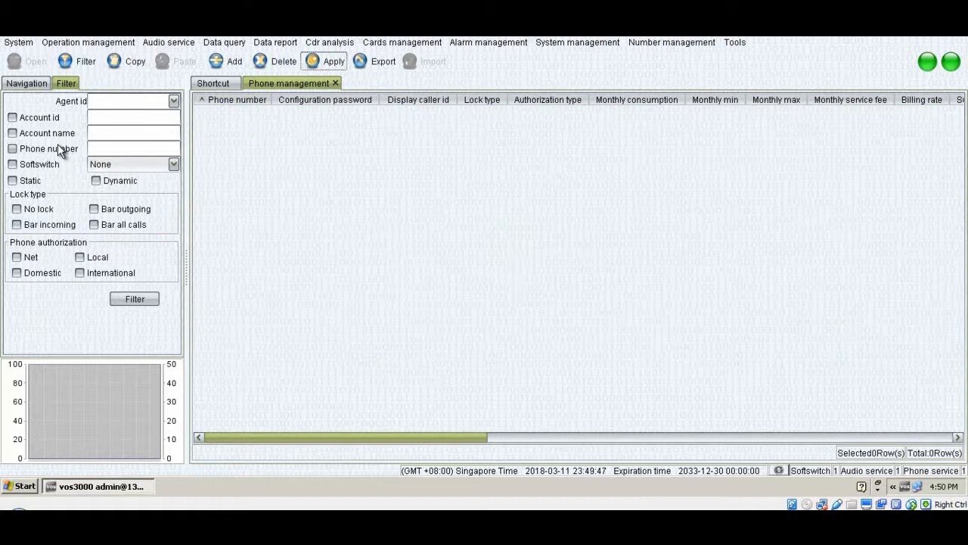
click(24, 83)
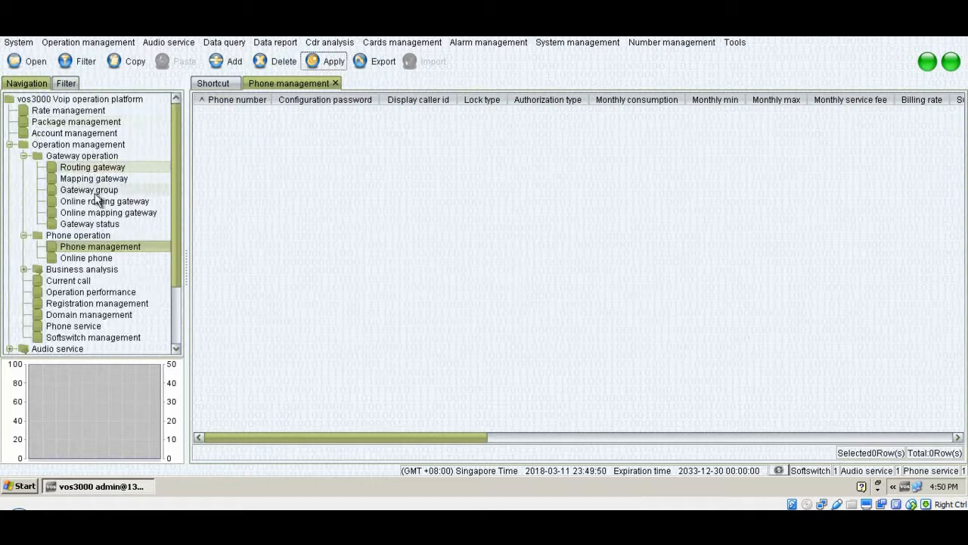
click(10, 143)
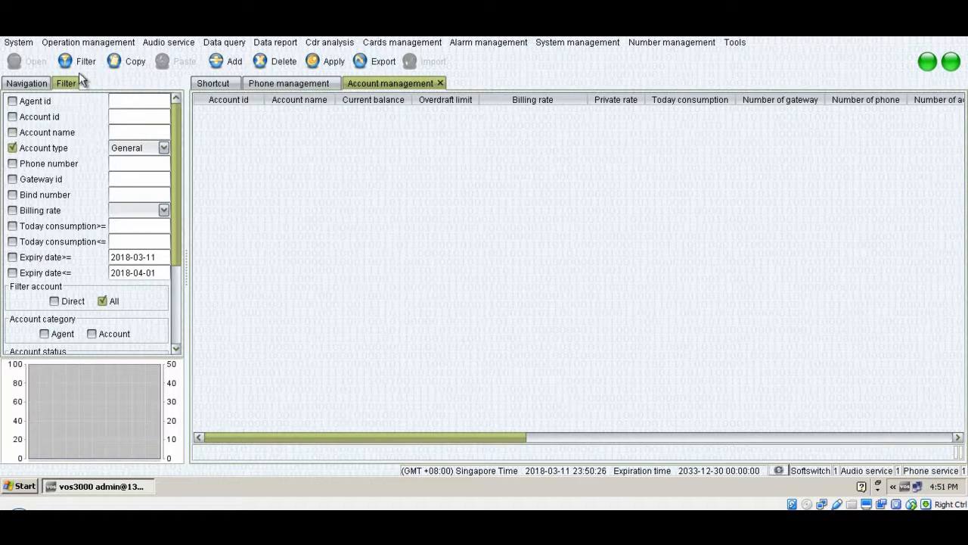
Step: List all accounts and edit CustomerTest's phone entry as number 1001 with International authorization
click(85, 62)
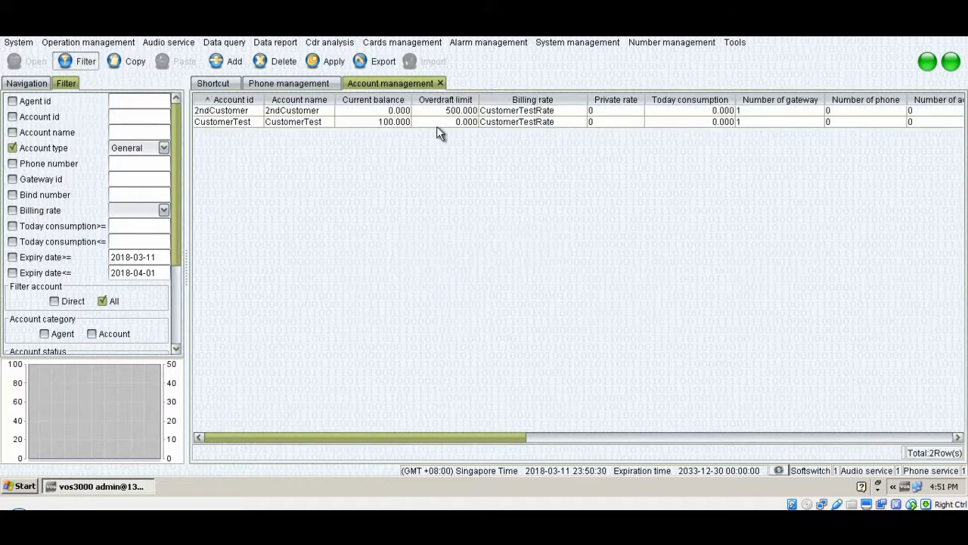
mouse_move(369, 127)
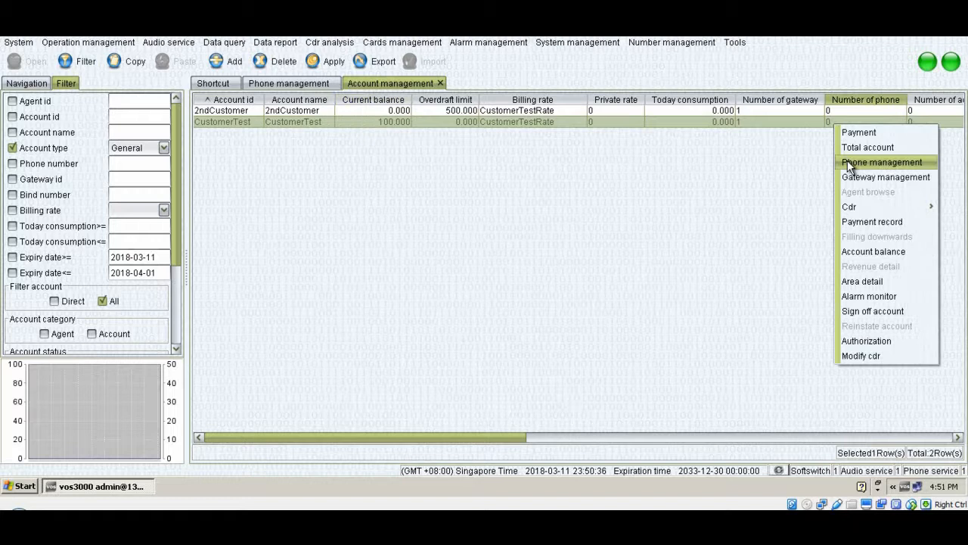
click(871, 162)
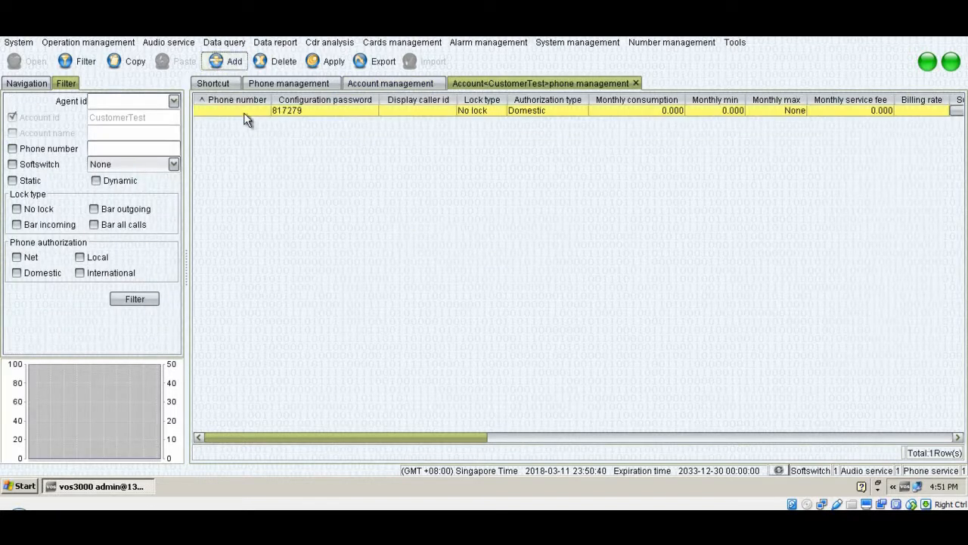
double_click(235, 110)
text(1001)
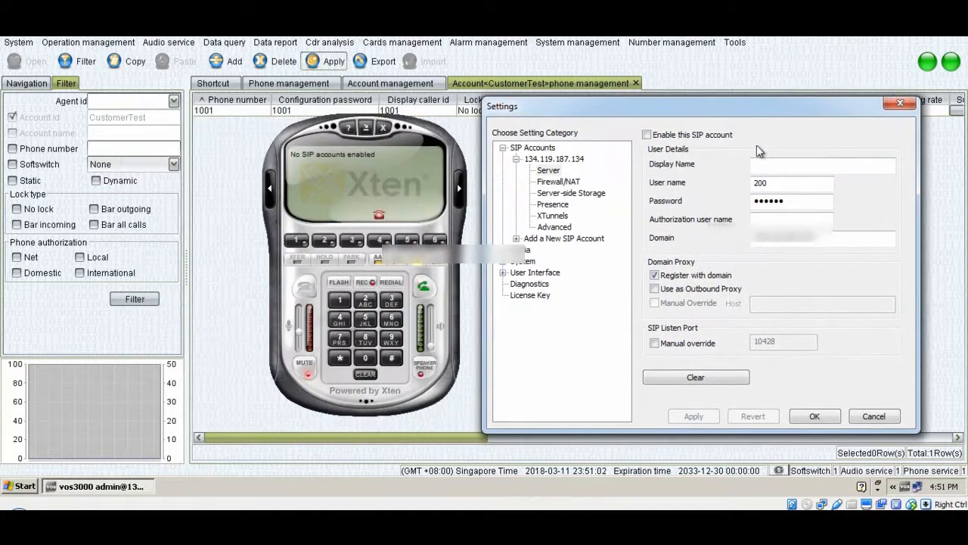
Step: Enable the SIP account with user name 1001 and password, applying the settings
click(647, 135)
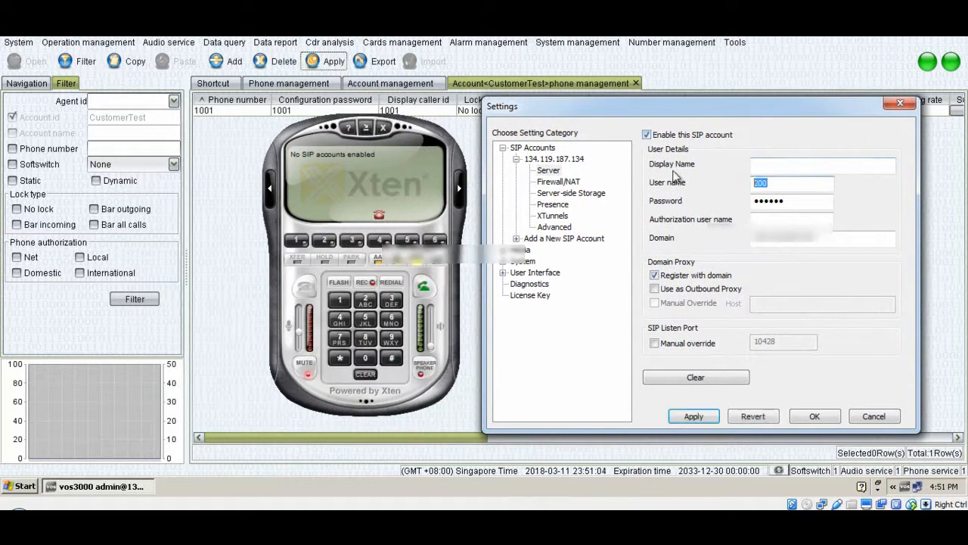
text(1001)
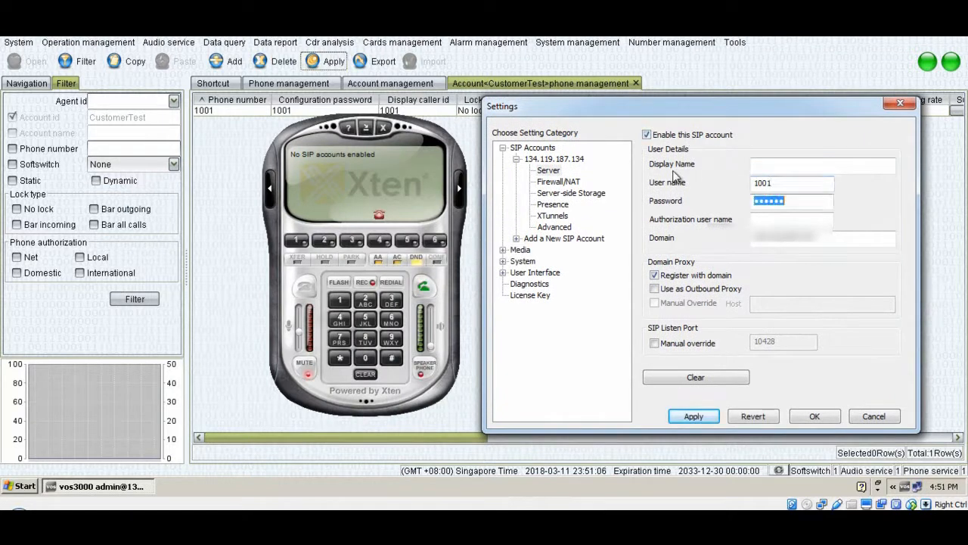
click(693, 416)
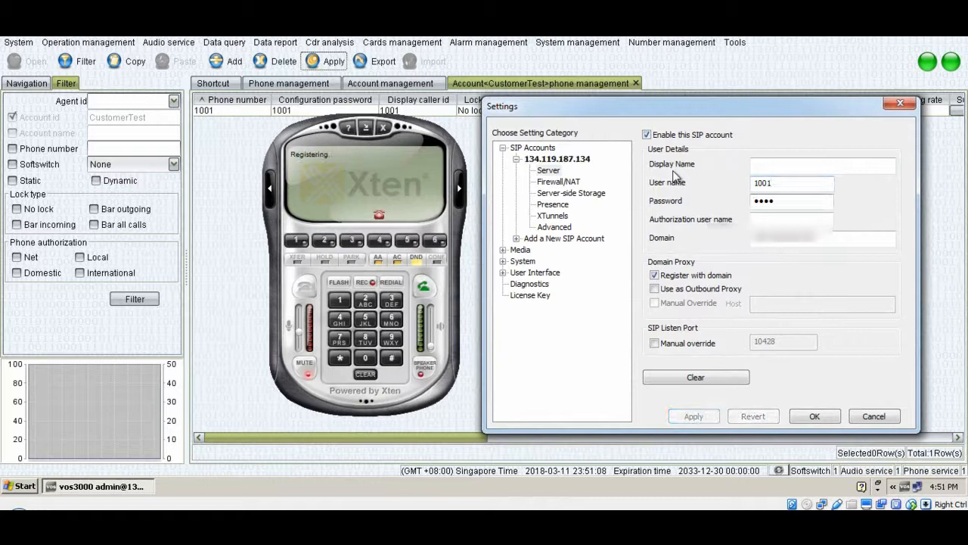
click(814, 416)
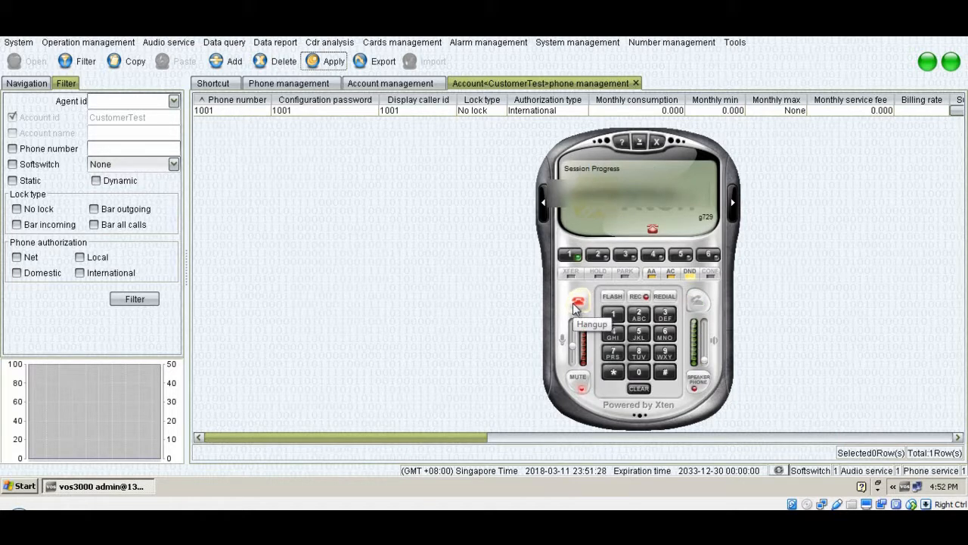
Step: Hang up the test call after it fails with 503 Service Unavailable
click(575, 299)
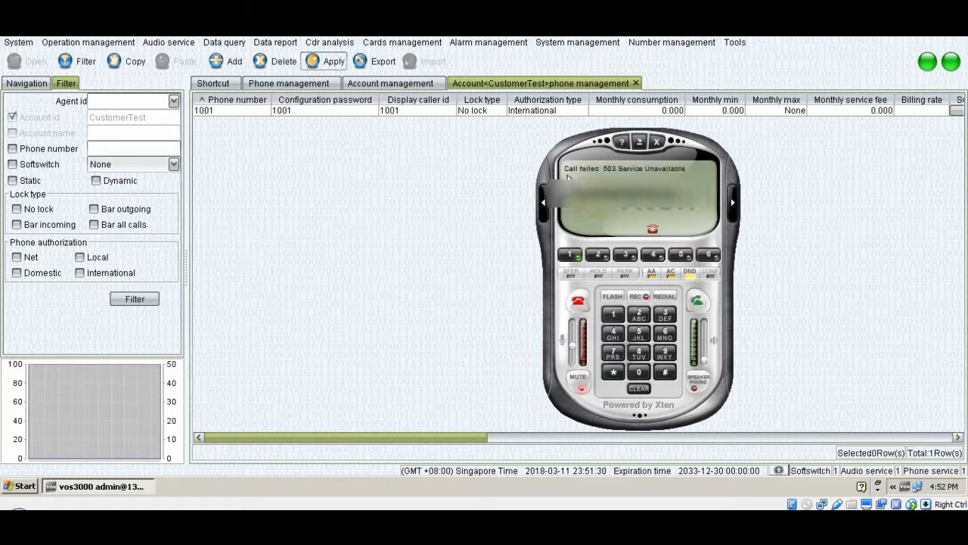
mouse_move(594, 287)
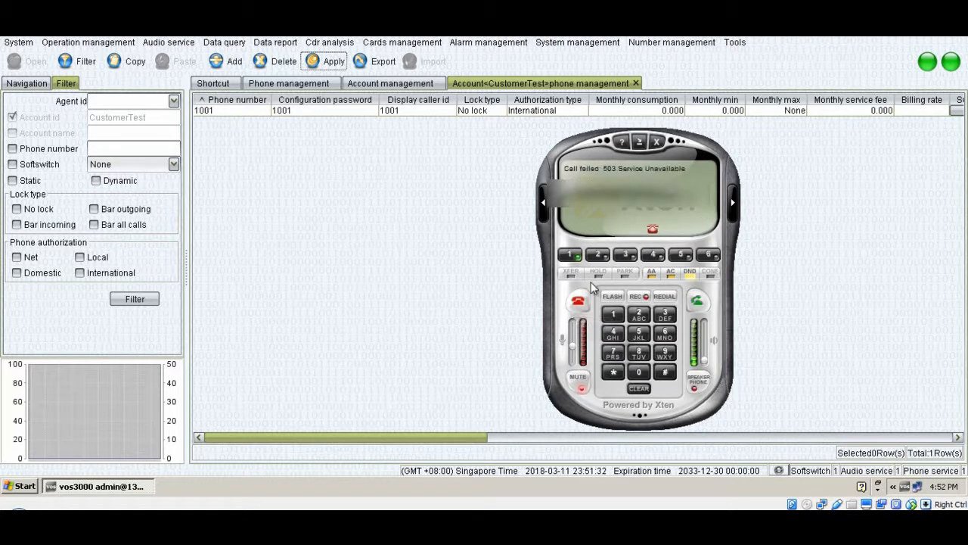
mouse_move(587, 290)
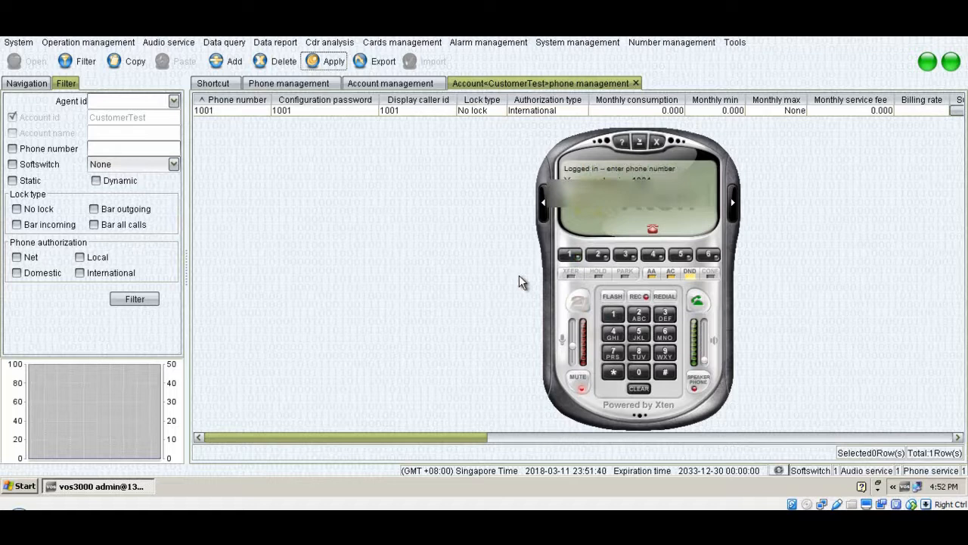
mouse_move(260, 148)
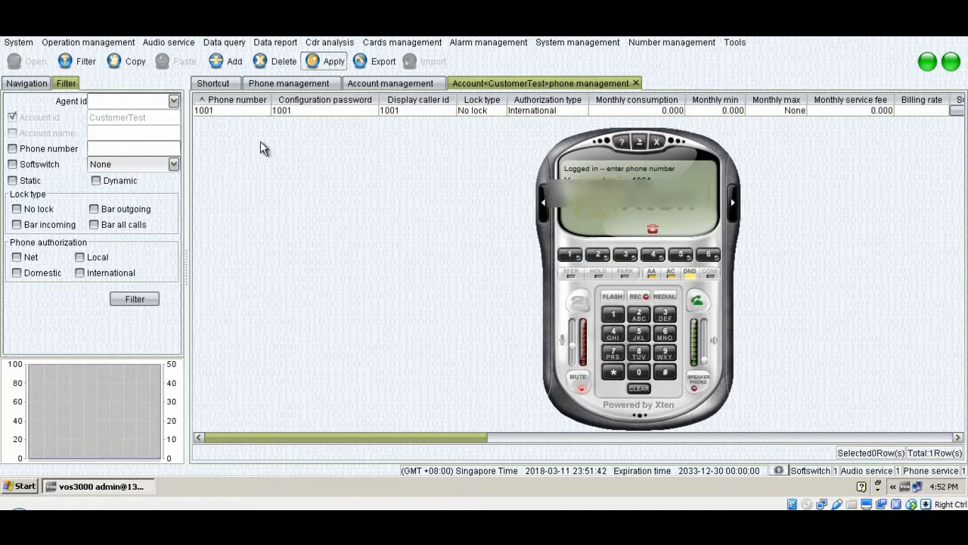
Step: Run a general CDR query returning no data, then return to the account list for CustomerTest's CDR
click(224, 42)
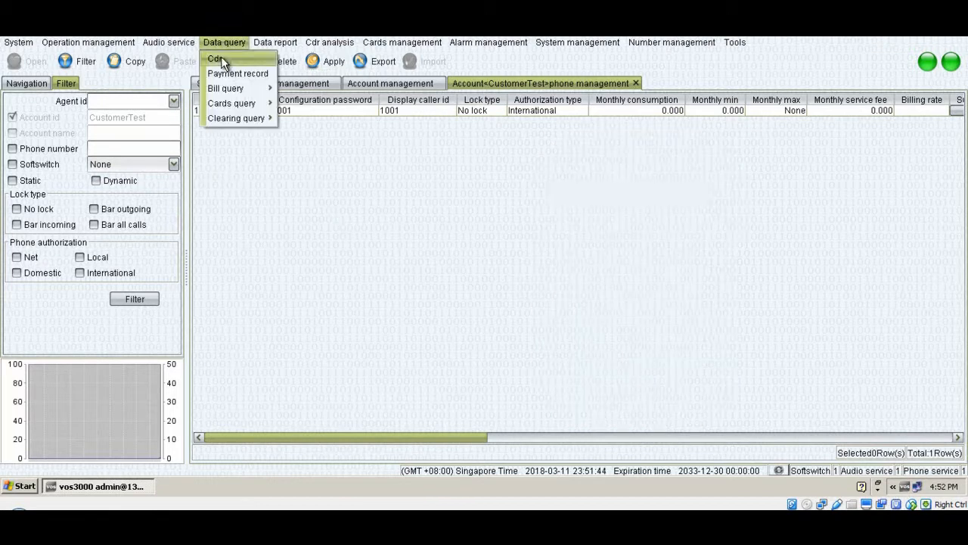
click(215, 57)
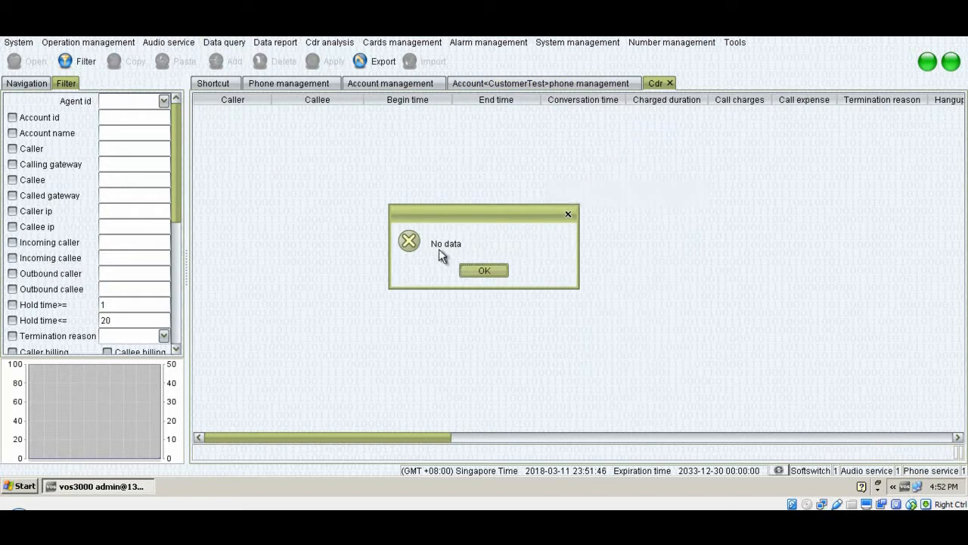
click(484, 269)
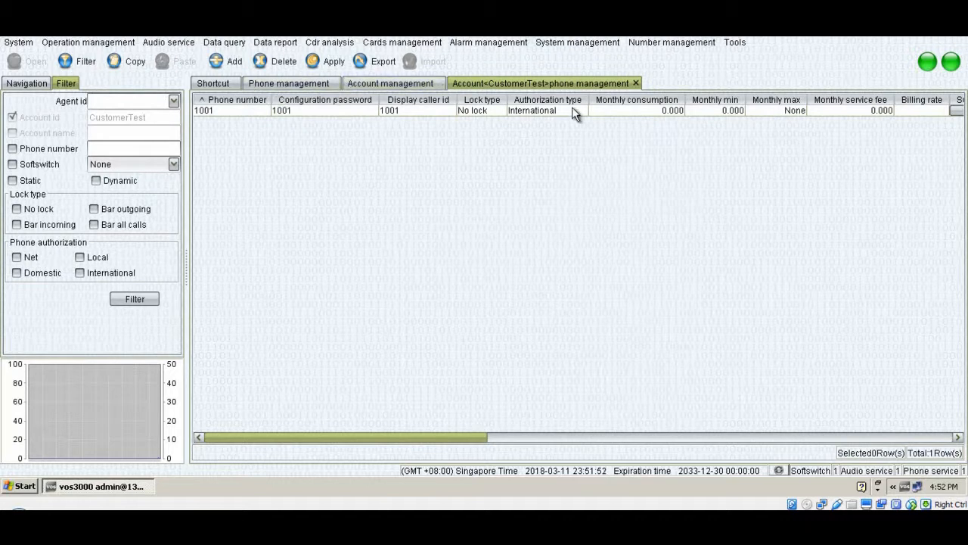
click(395, 83)
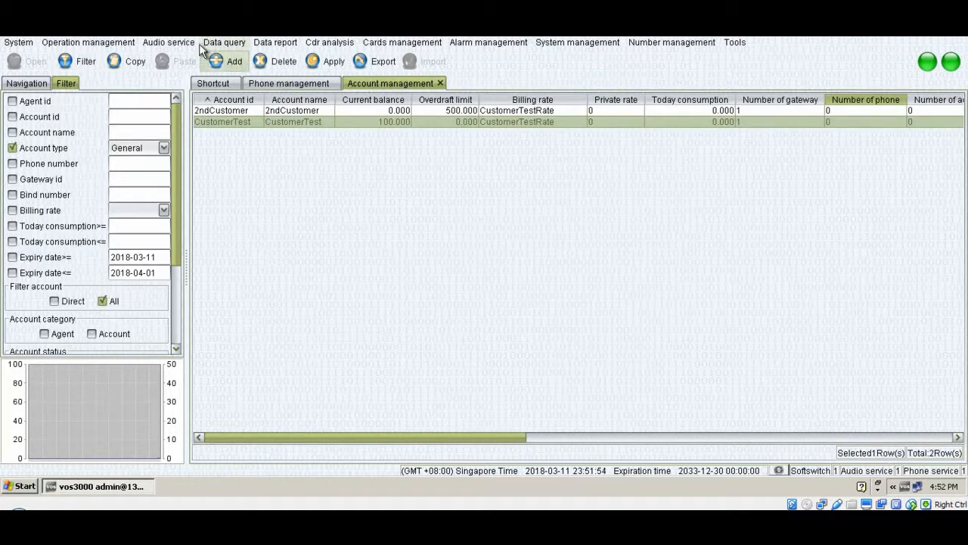
click(224, 42)
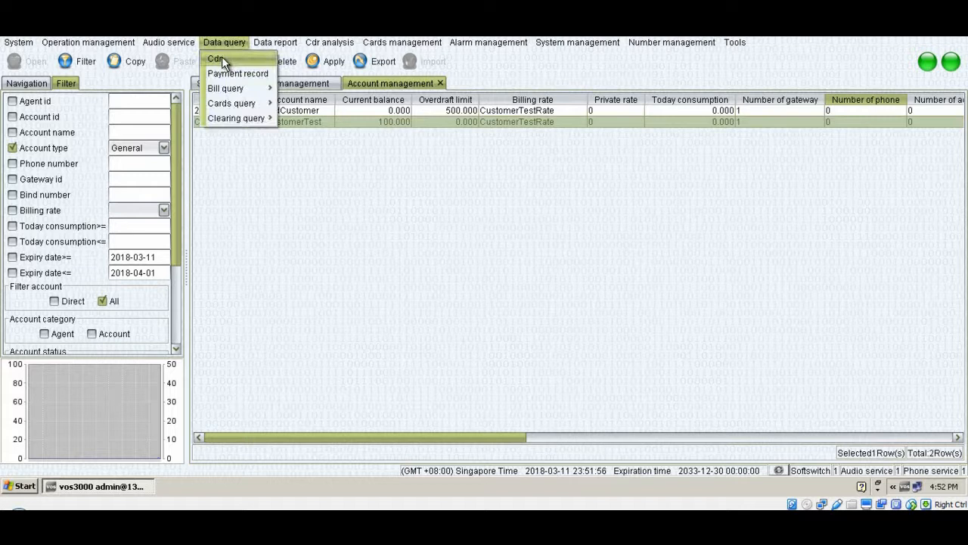
mouse_move(236, 118)
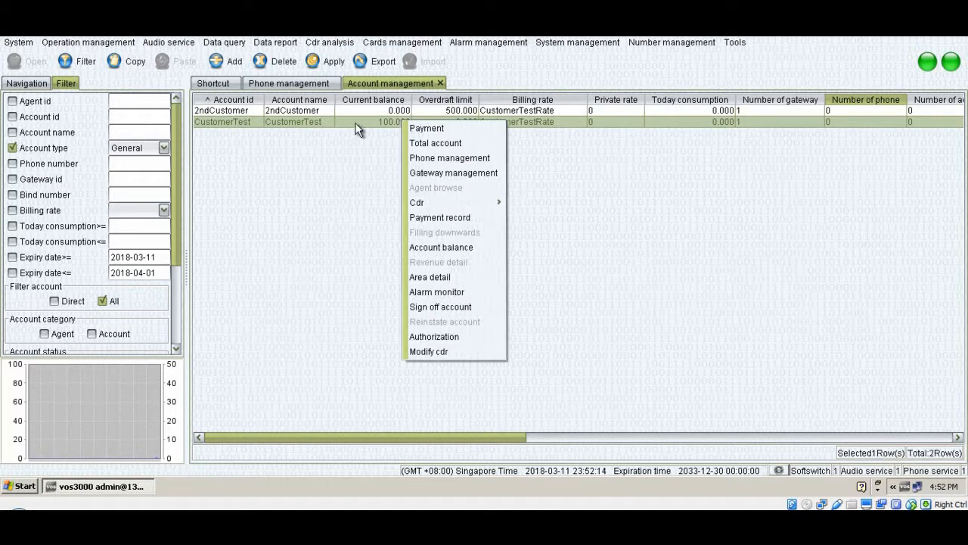
mouse_move(417, 203)
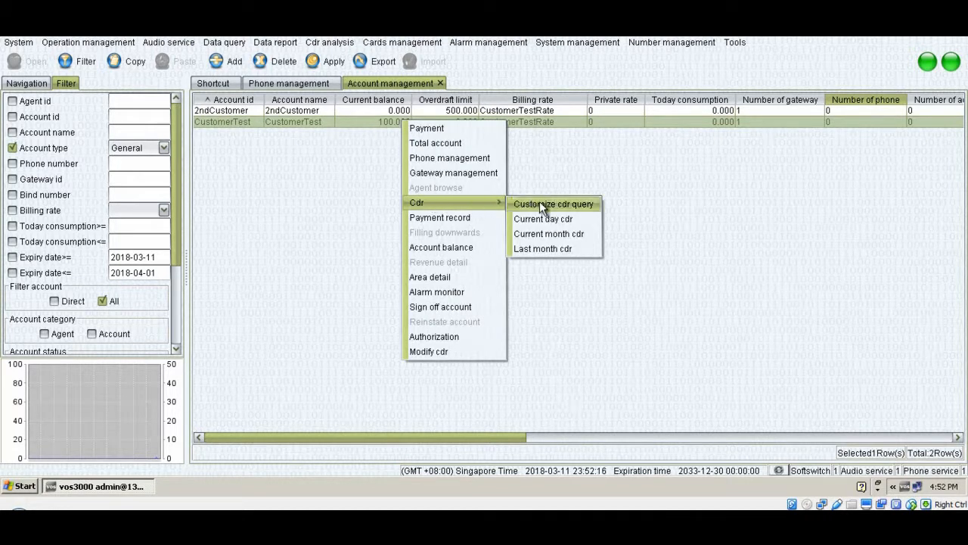
mouse_move(536, 224)
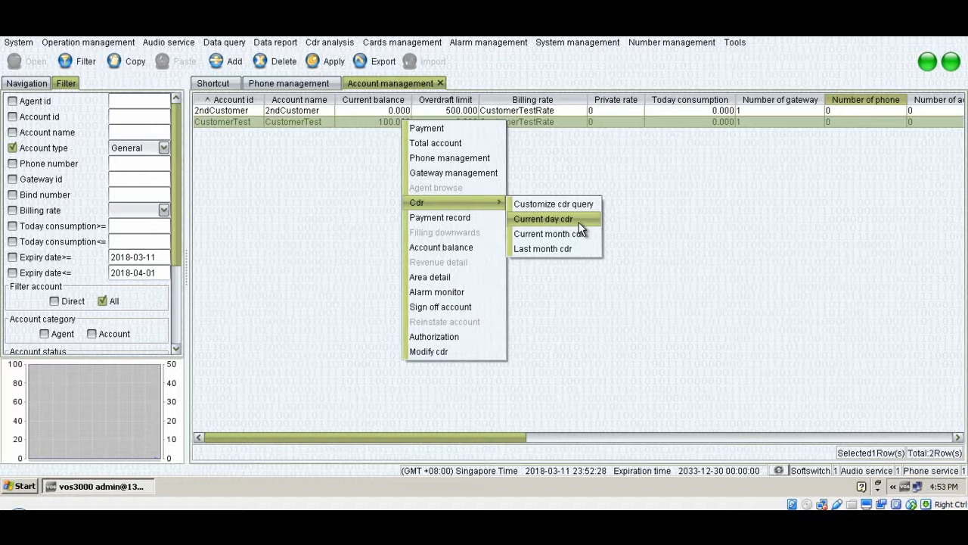
Step: Read the failed 1001 call's Service Unavailable(503) reason in CustomerTest's current-day CDR, then show CustomerTestRate
click(545, 220)
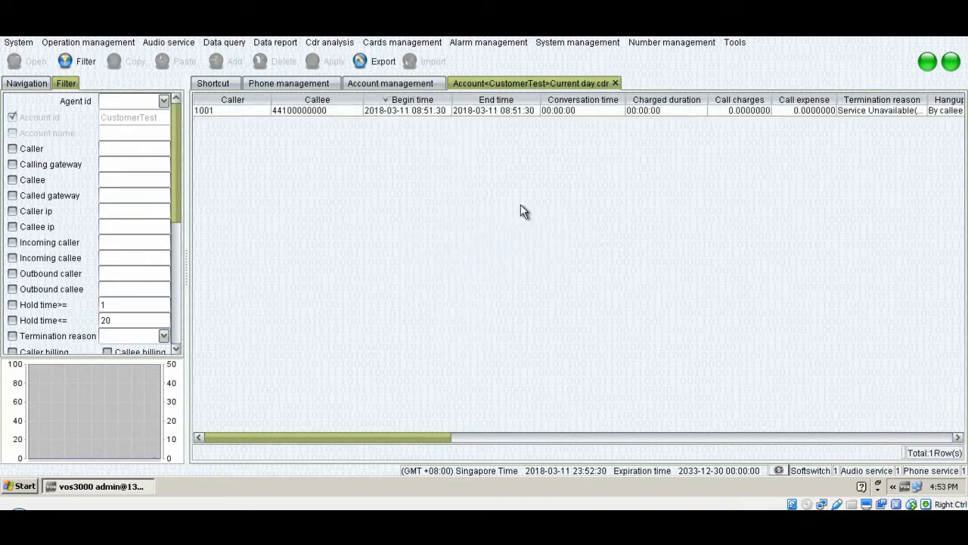
mouse_move(343, 157)
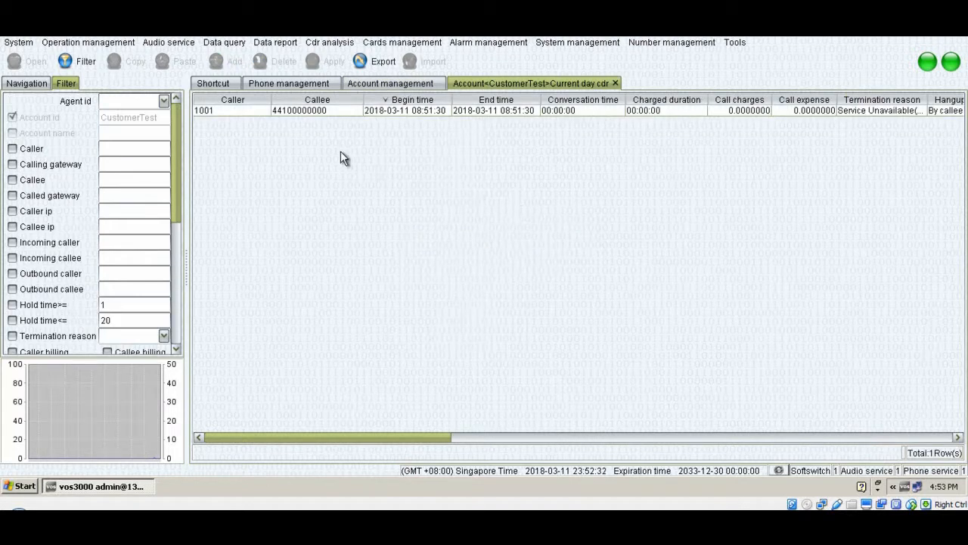
click(227, 109)
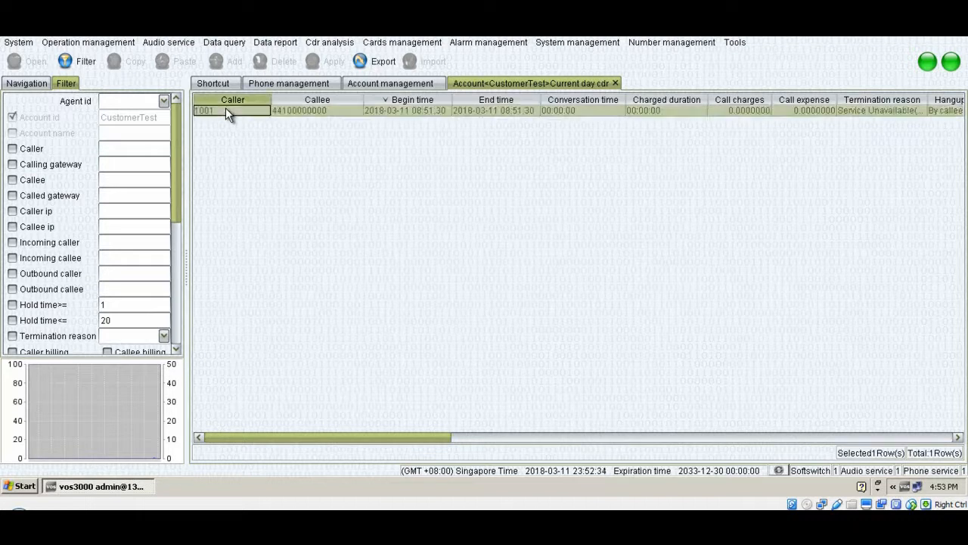
mouse_move(304, 121)
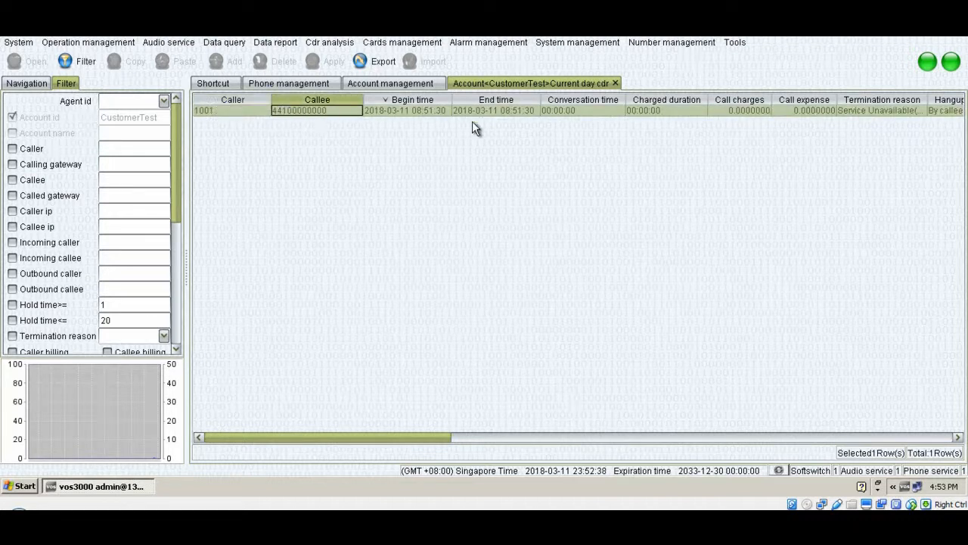
mouse_move(327, 299)
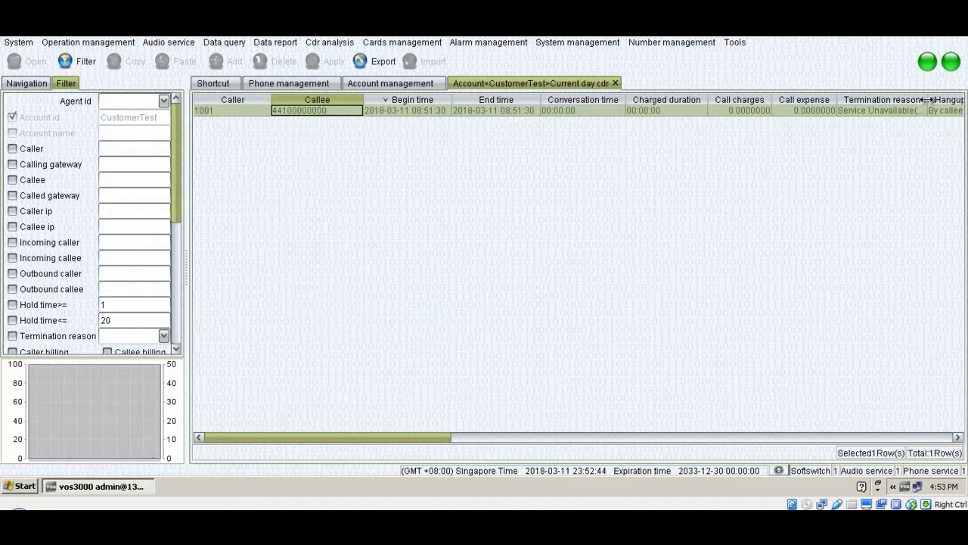
mouse_move(499, 350)
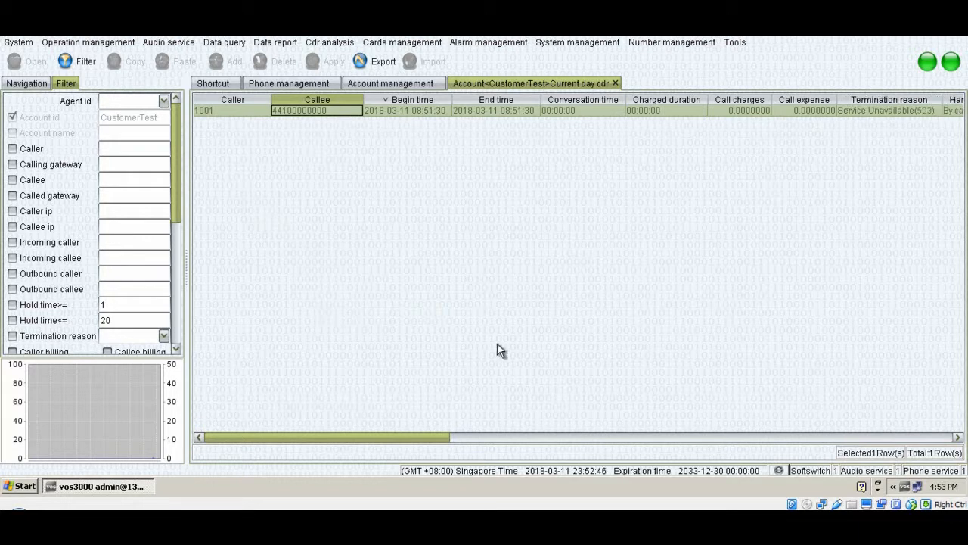
drag(321, 435, 442, 436)
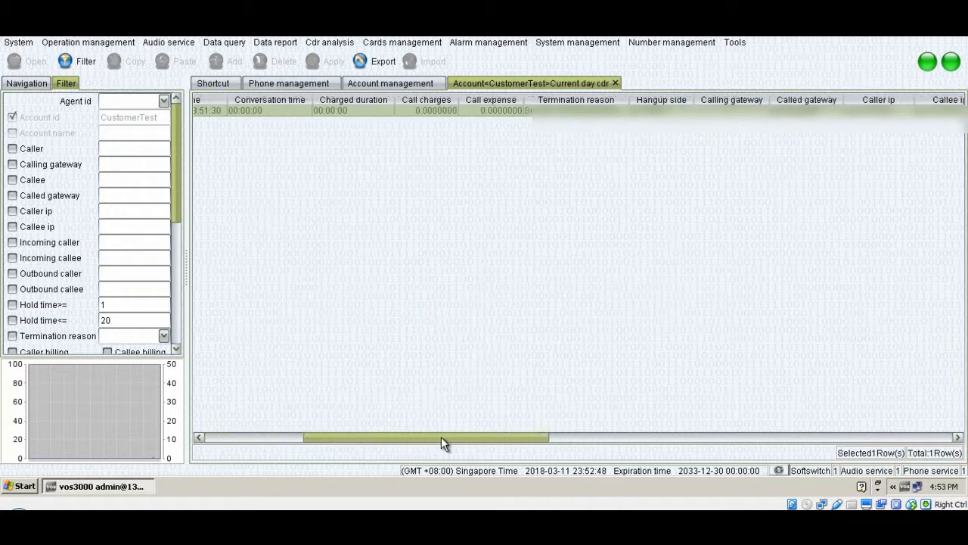
drag(426, 437, 491, 437)
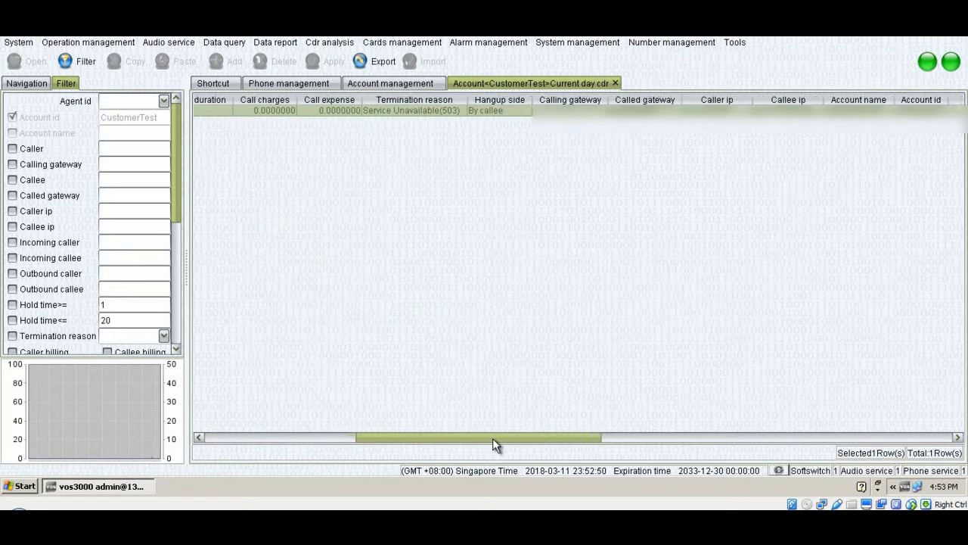
drag(492, 437, 517, 438)
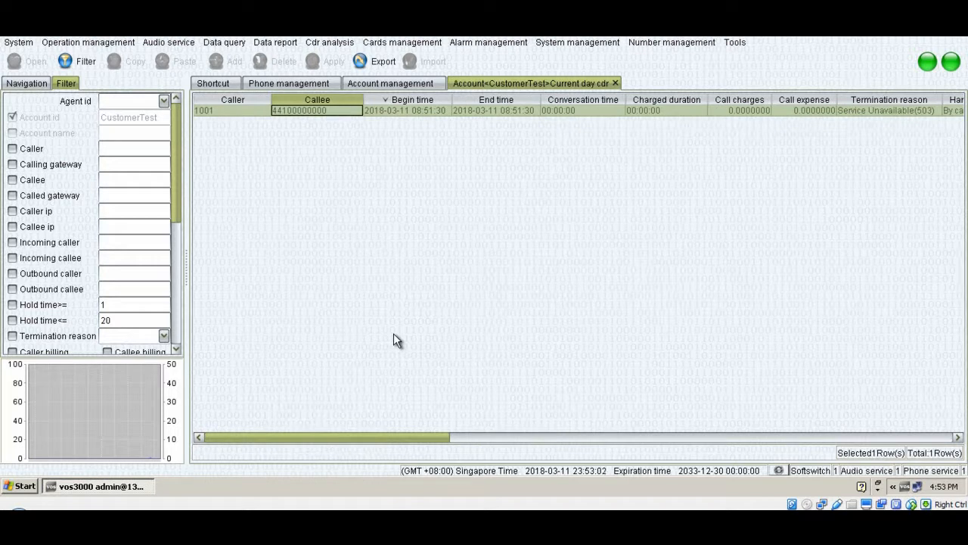
mouse_move(520, 300)
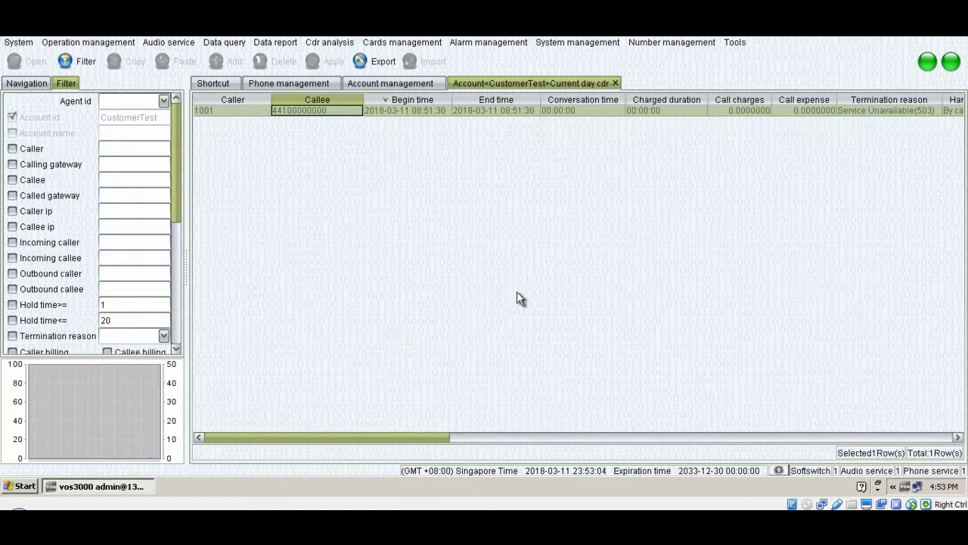
mouse_move(844, 190)
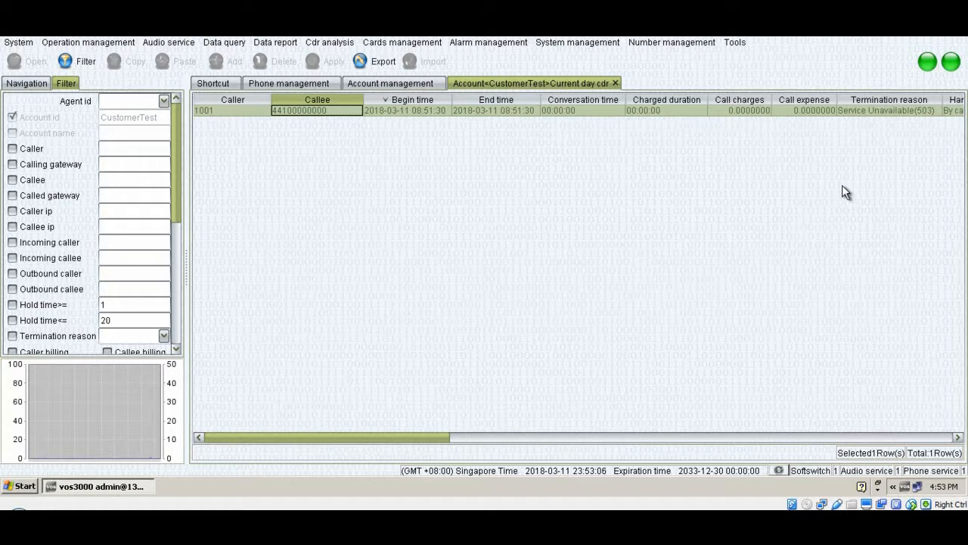
mouse_move(928, 112)
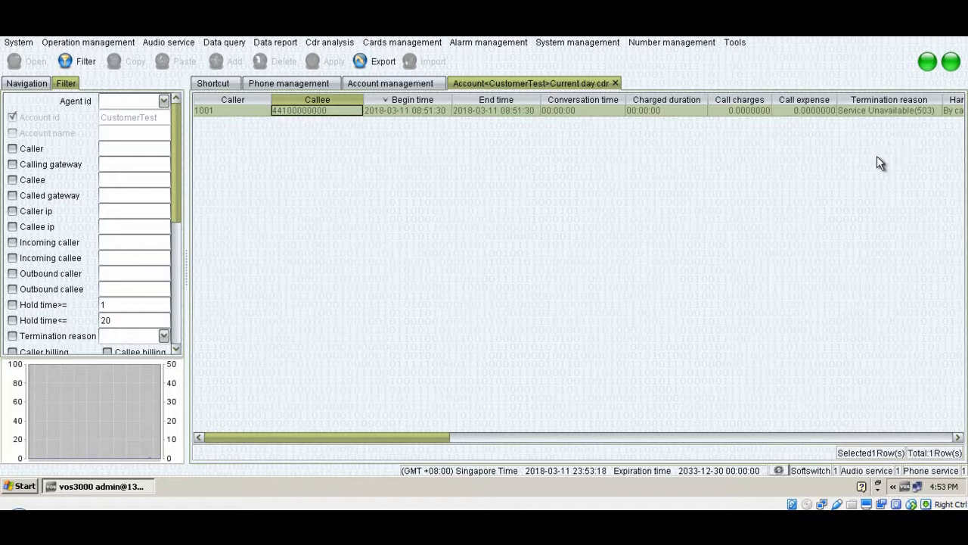
mouse_move(618, 375)
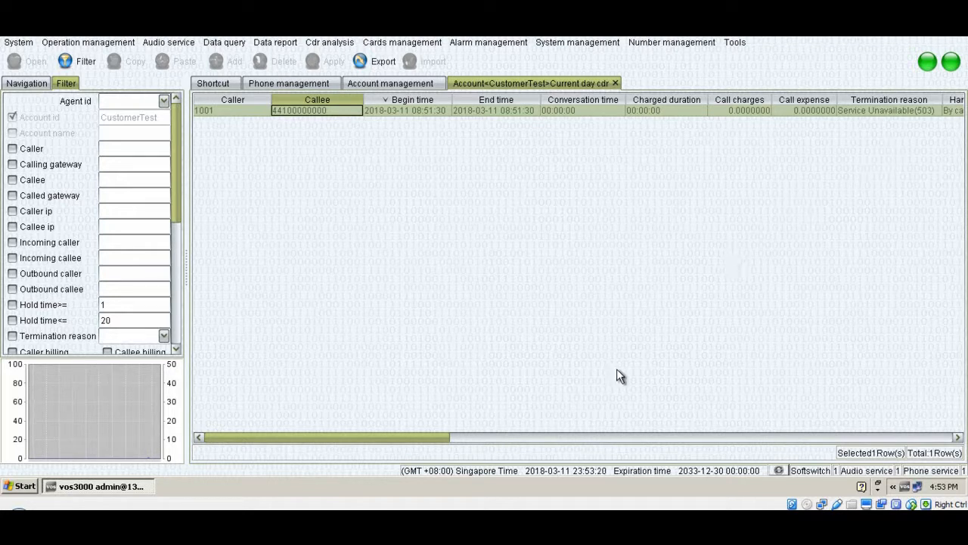
mouse_move(215, 113)
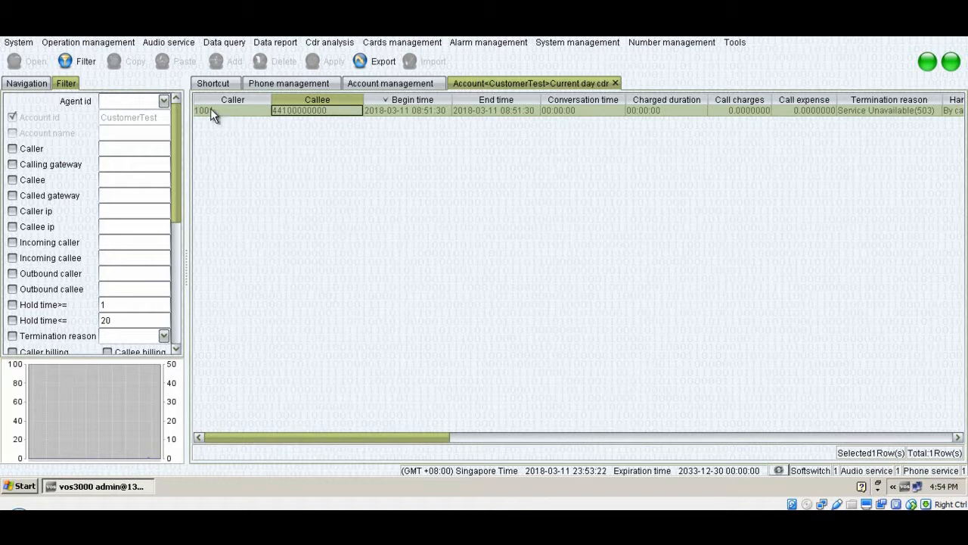
click(291, 83)
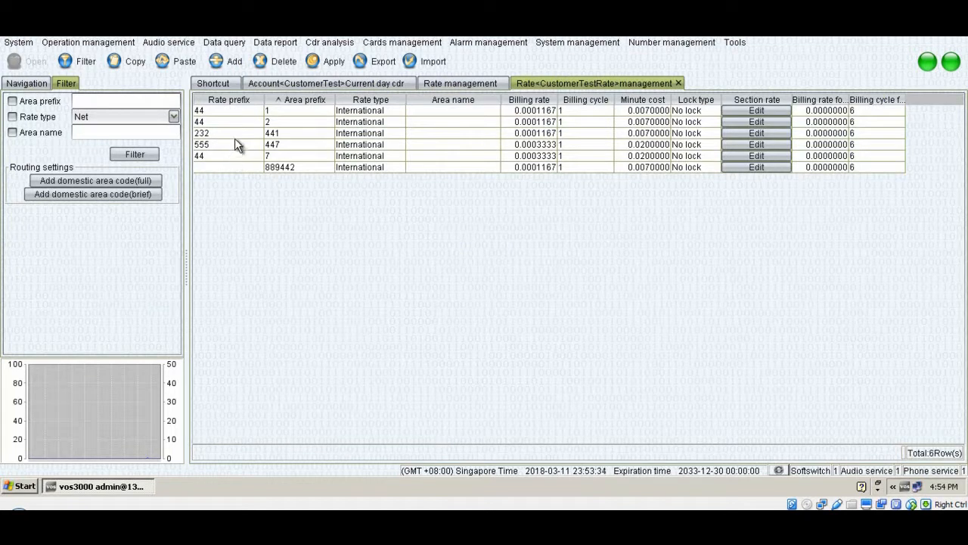
mouse_move(210, 143)
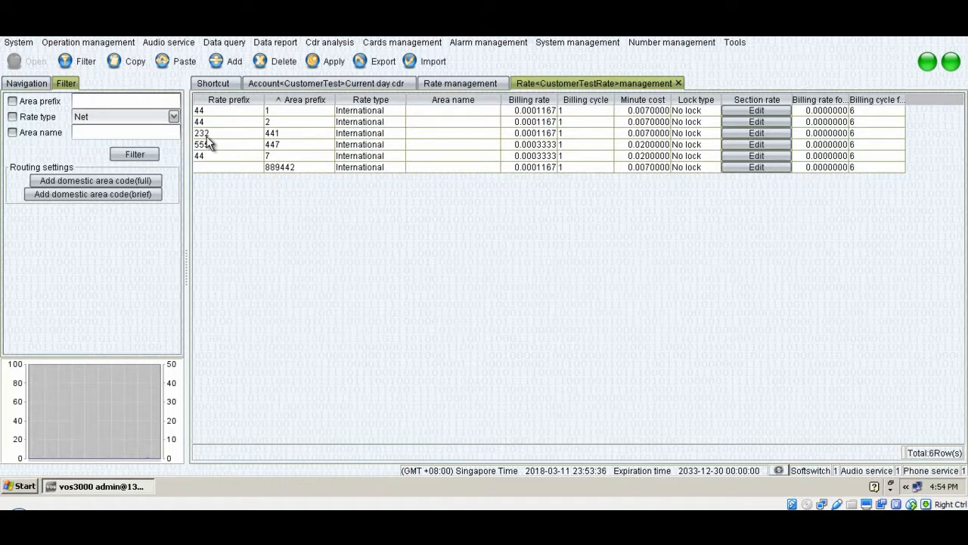
Step: Select the rate entry for prefix 232, area 441 before redialing the test call
click(249, 133)
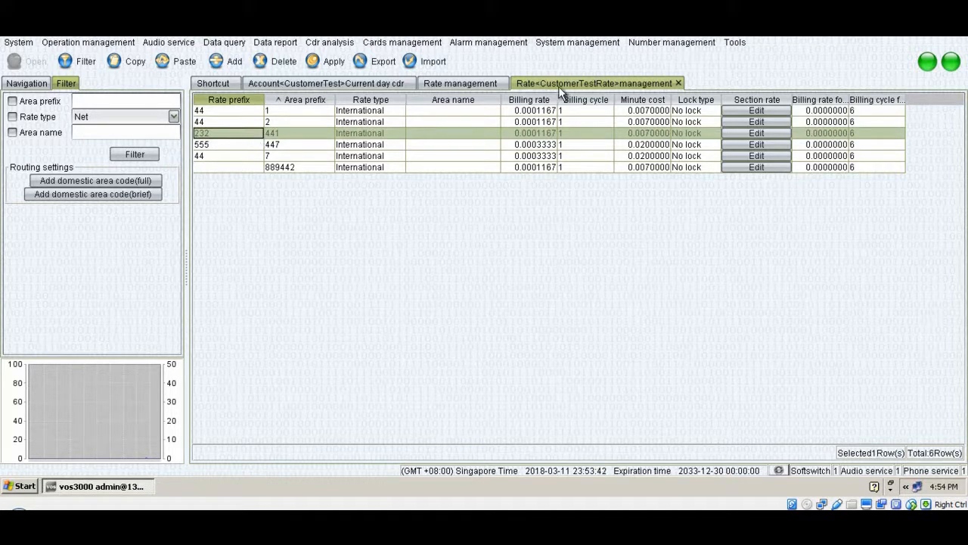
mouse_move(590, 93)
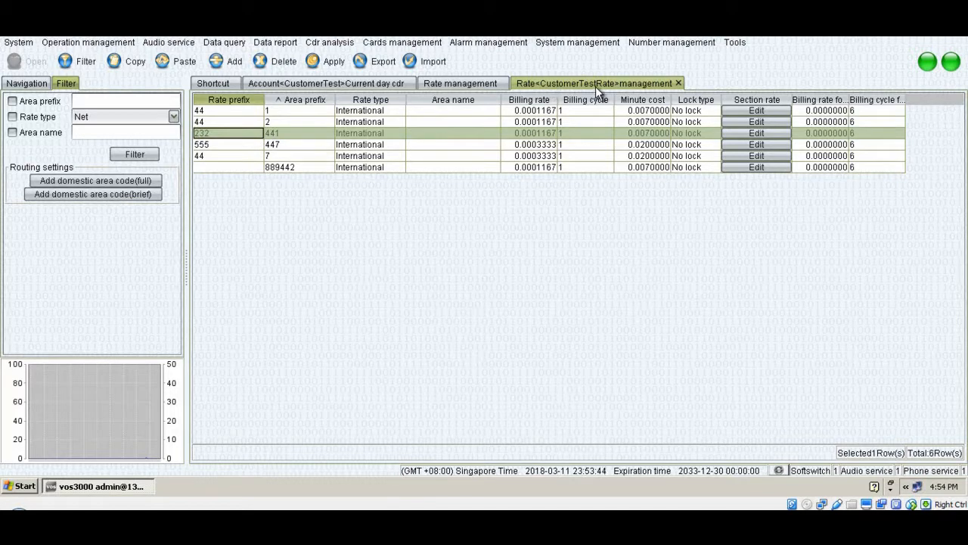
mouse_move(369, 224)
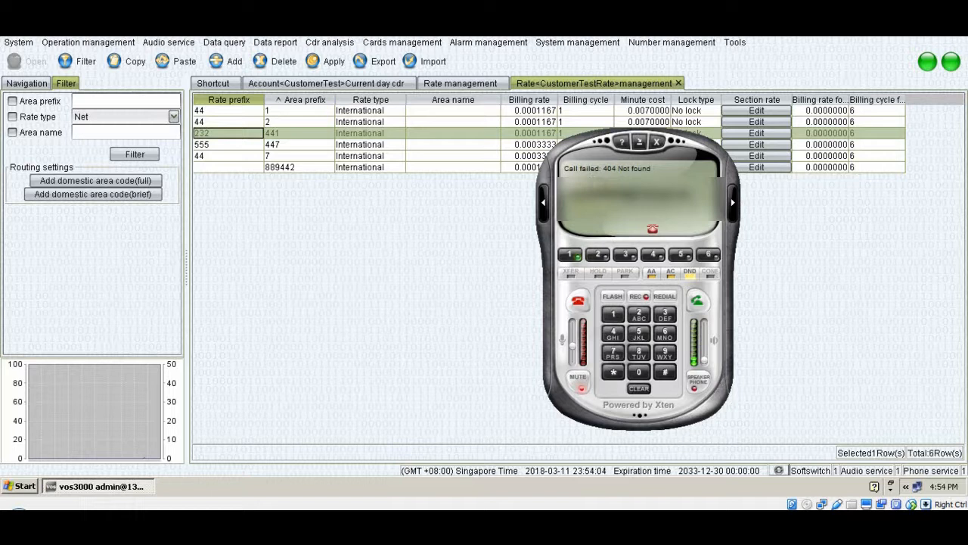
Step: Read the new call's NoAvailableRouter reason in the current-day CDR, then show the routing gateways
click(655, 142)
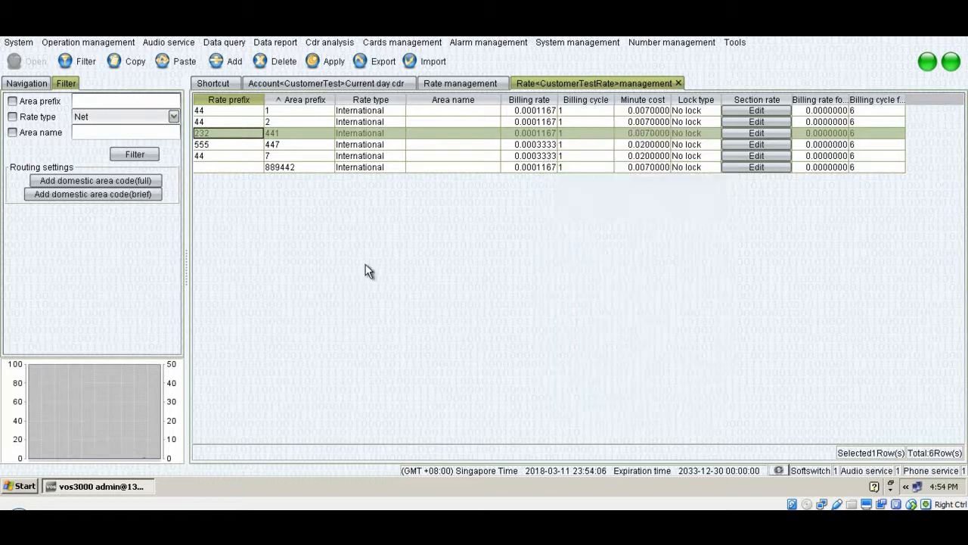
click(321, 83)
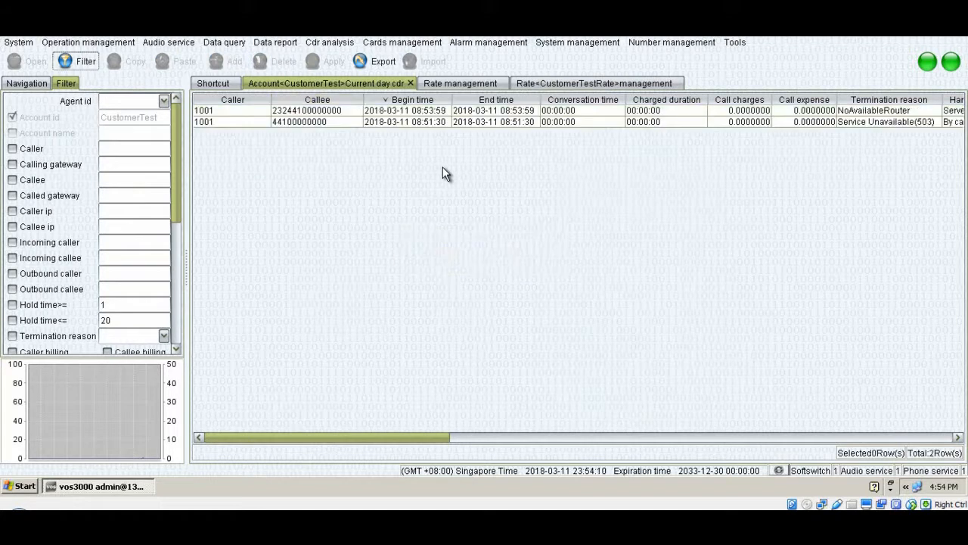
mouse_move(855, 121)
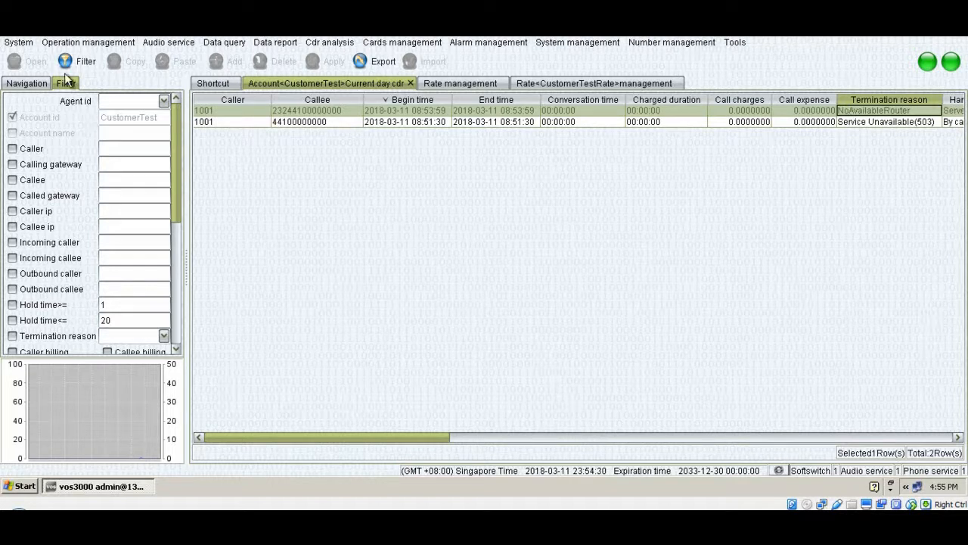
click(24, 84)
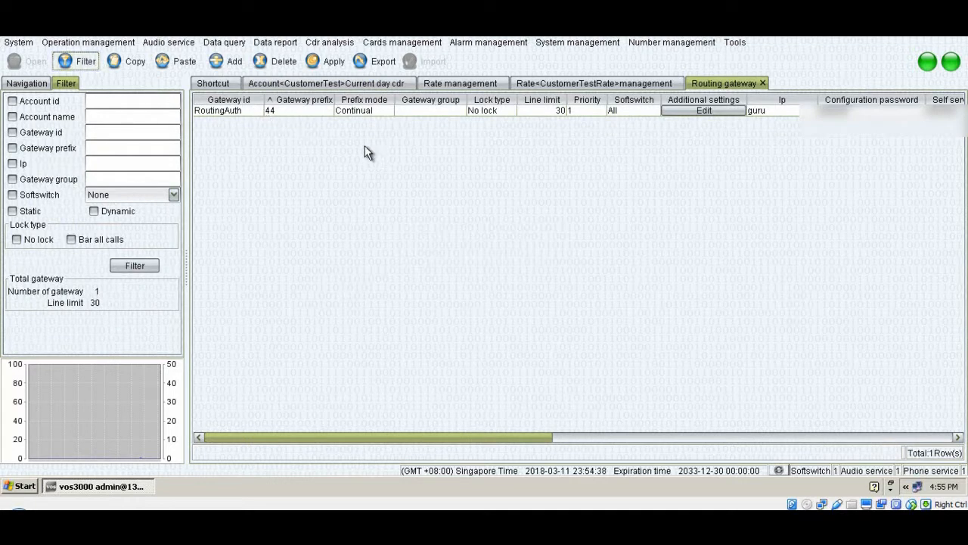
click(594, 83)
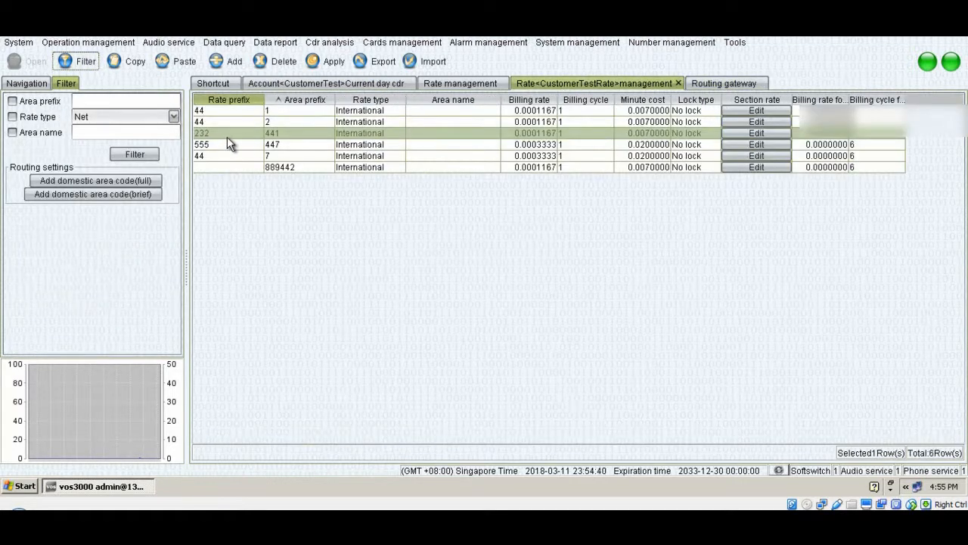
click(325, 83)
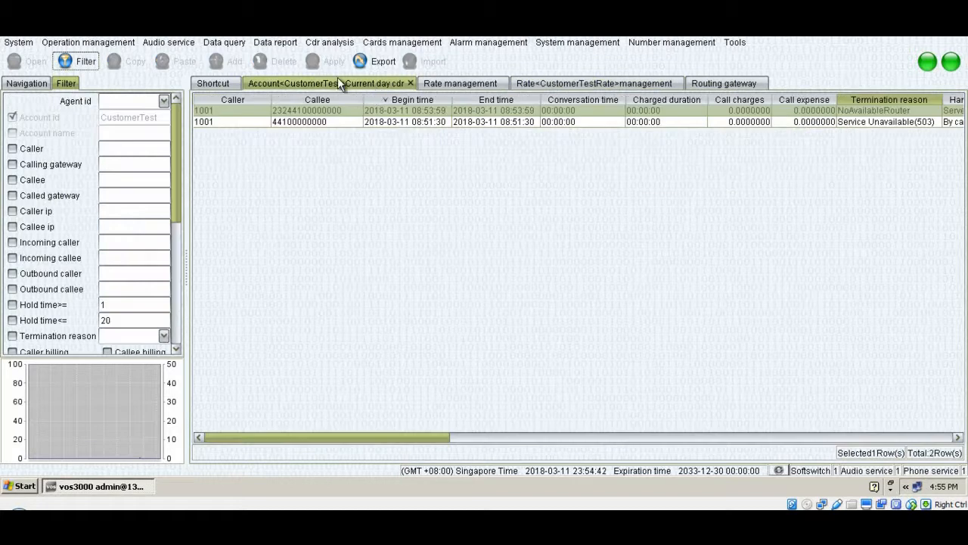
mouse_move(276, 123)
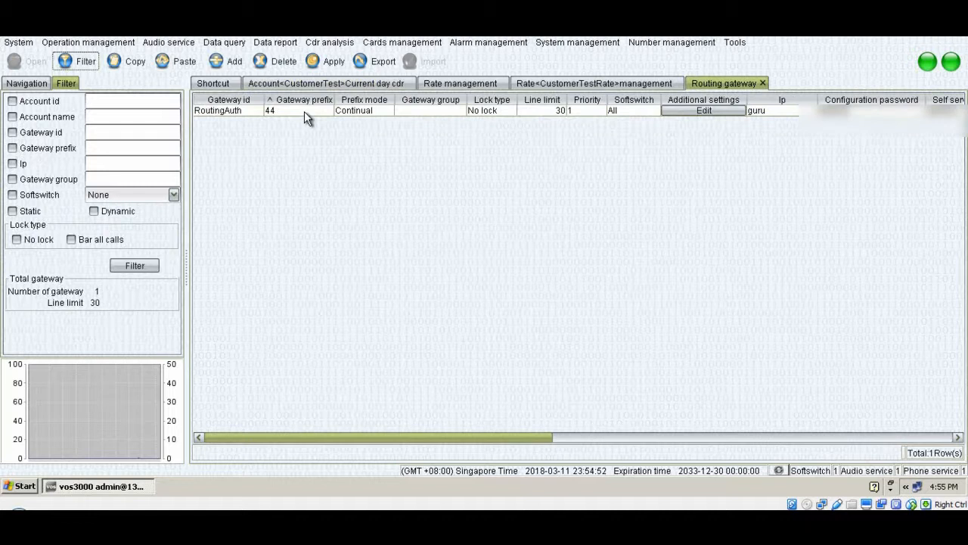
click(298, 109)
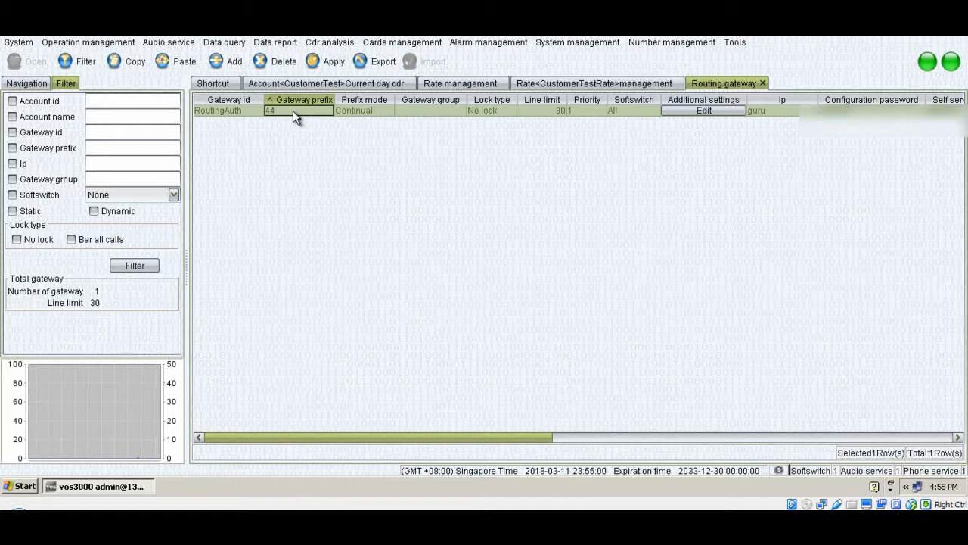
Step: Add prefix 232 to the RoutingAuth gateway alongside 44 and apply the change
double_click(295, 110)
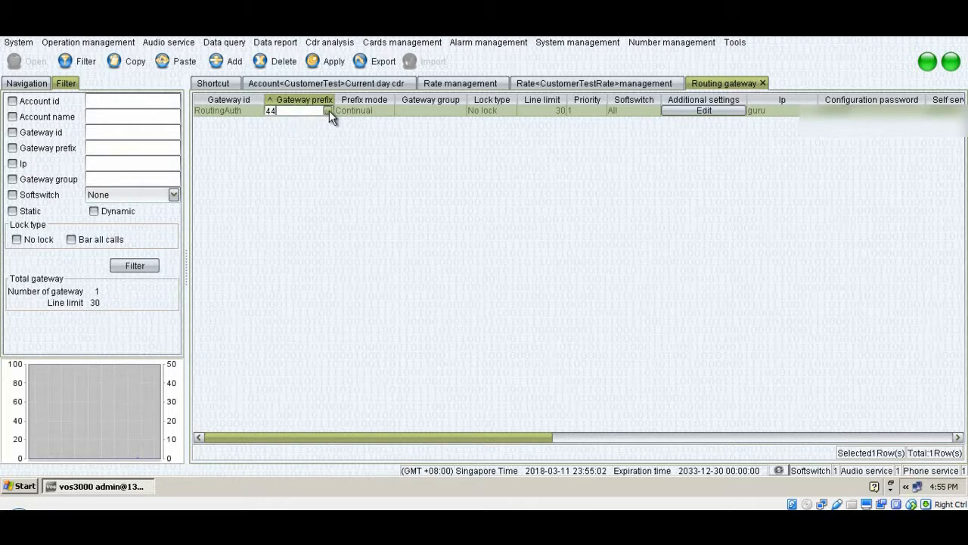
click(327, 111)
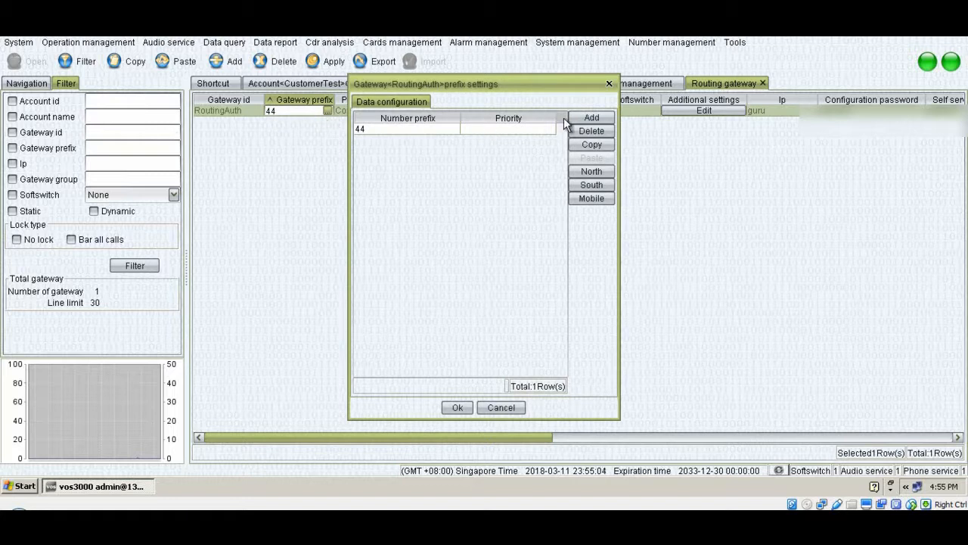
click(592, 118)
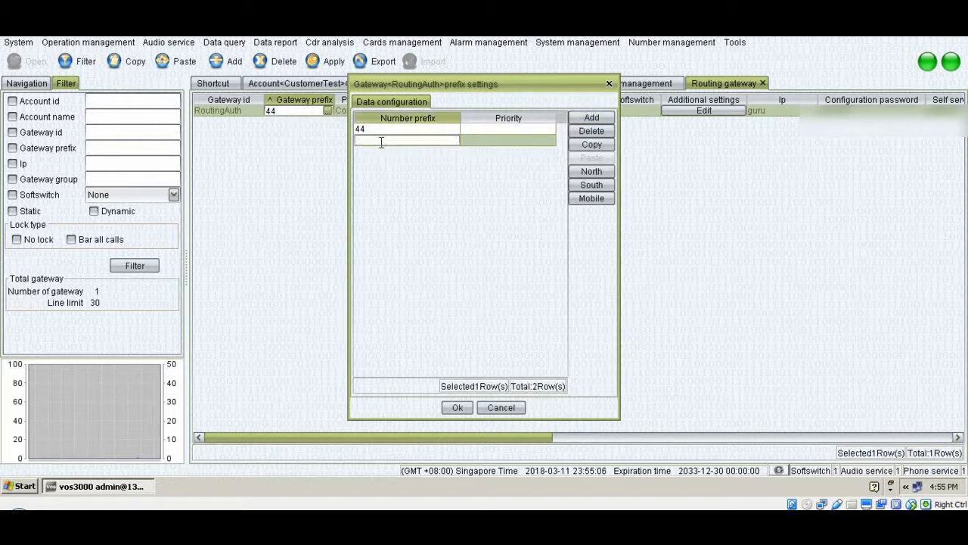
text(232)
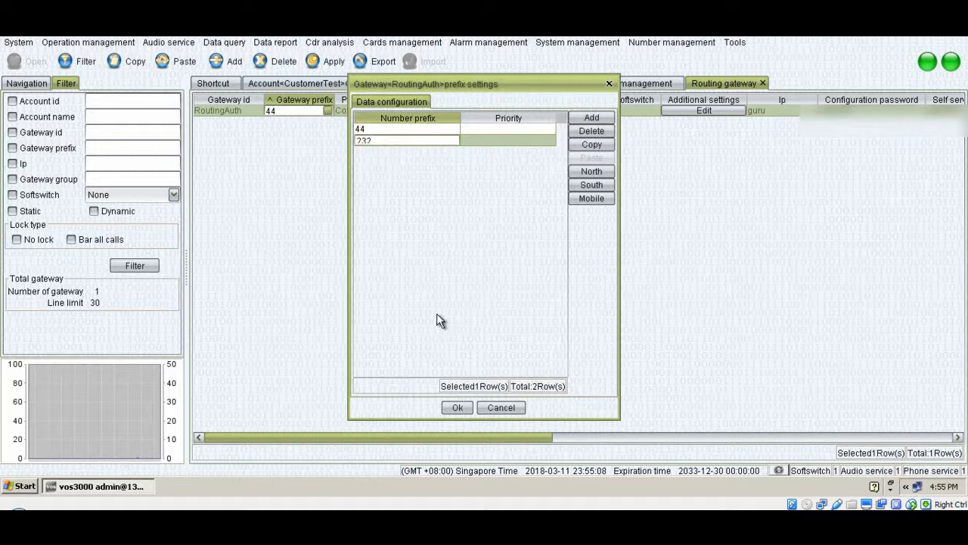
click(457, 407)
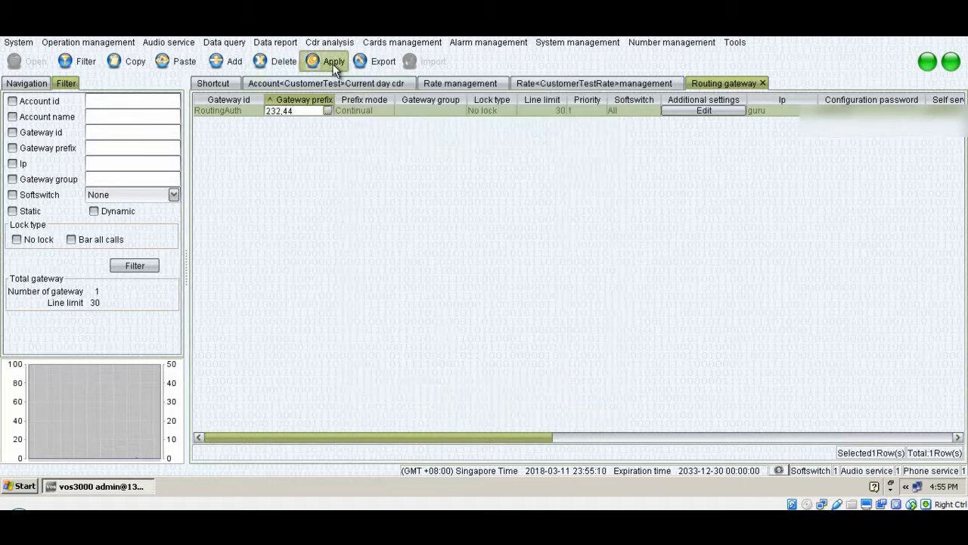
click(330, 60)
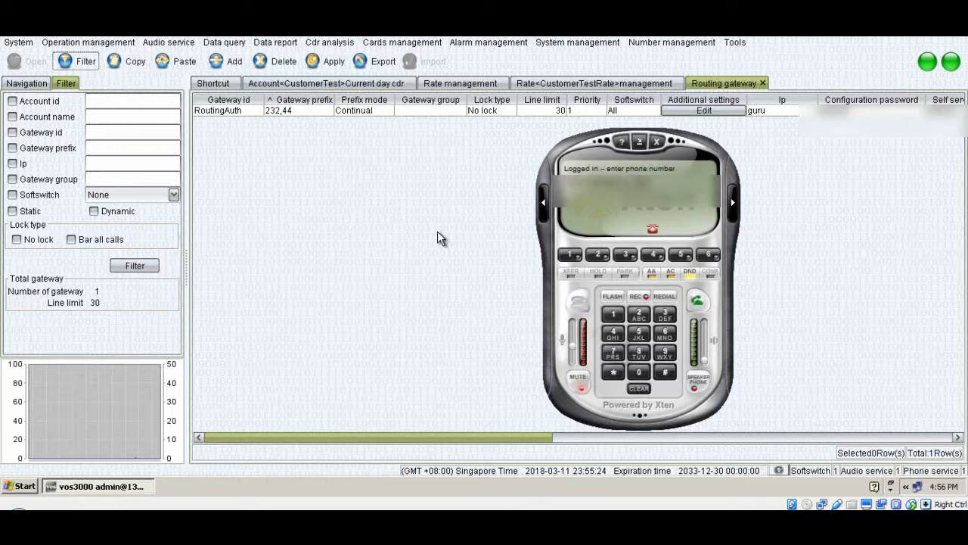
mouse_move(477, 124)
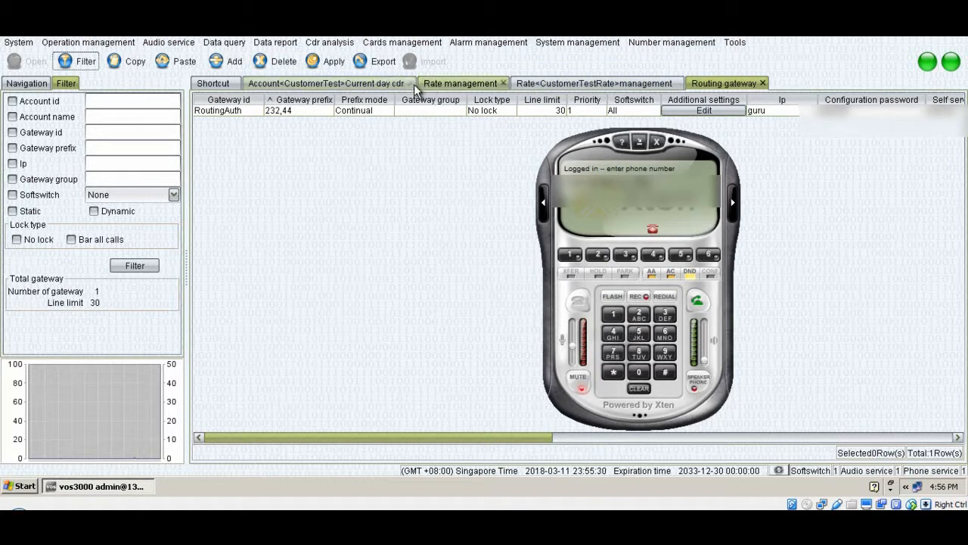
Step: Refresh the current-day CDR and check the newest call's Not Found(404) termination reason
click(326, 83)
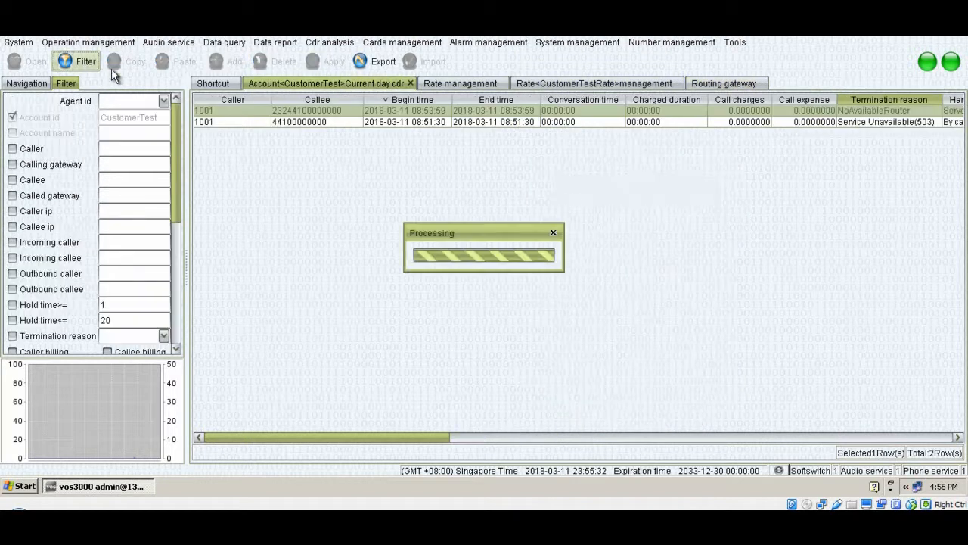
click(86, 60)
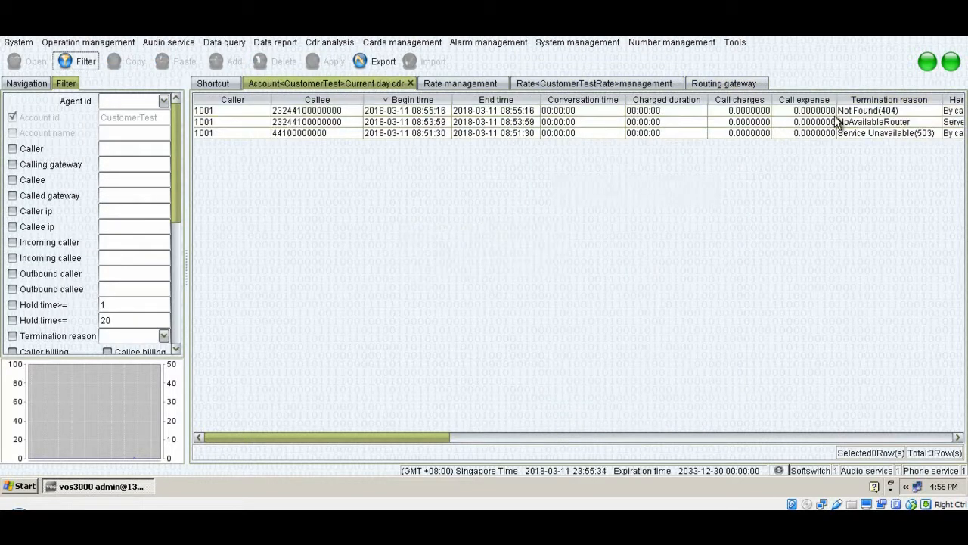
click(889, 100)
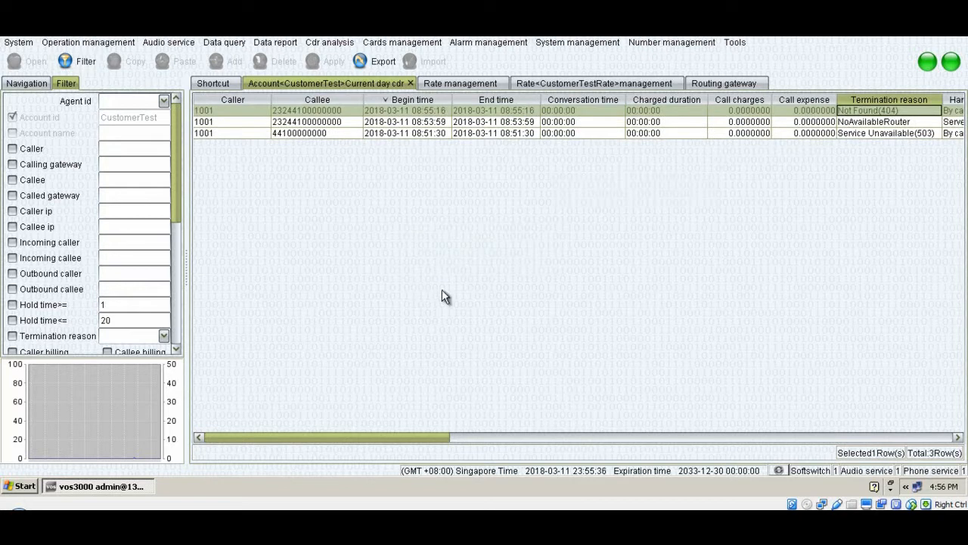
mouse_move(400, 342)
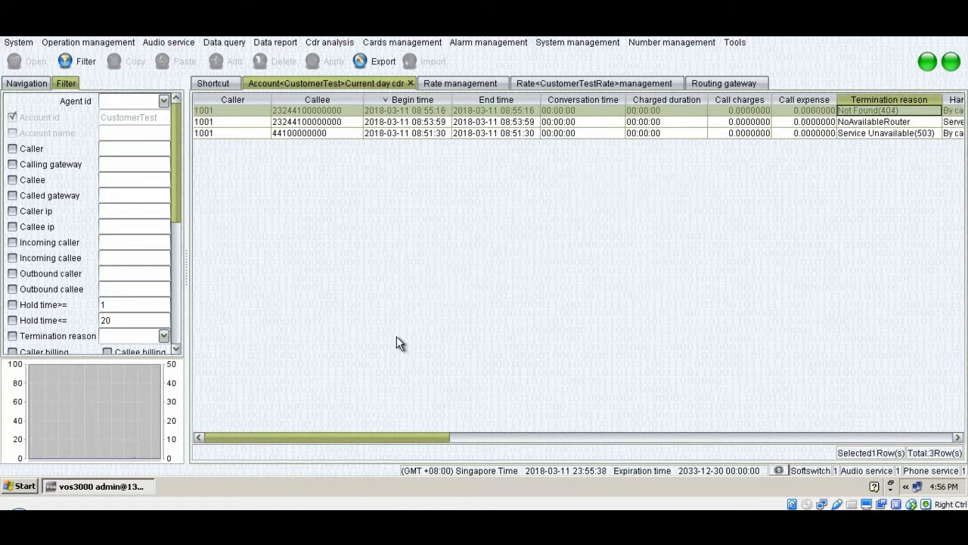
mouse_move(428, 319)
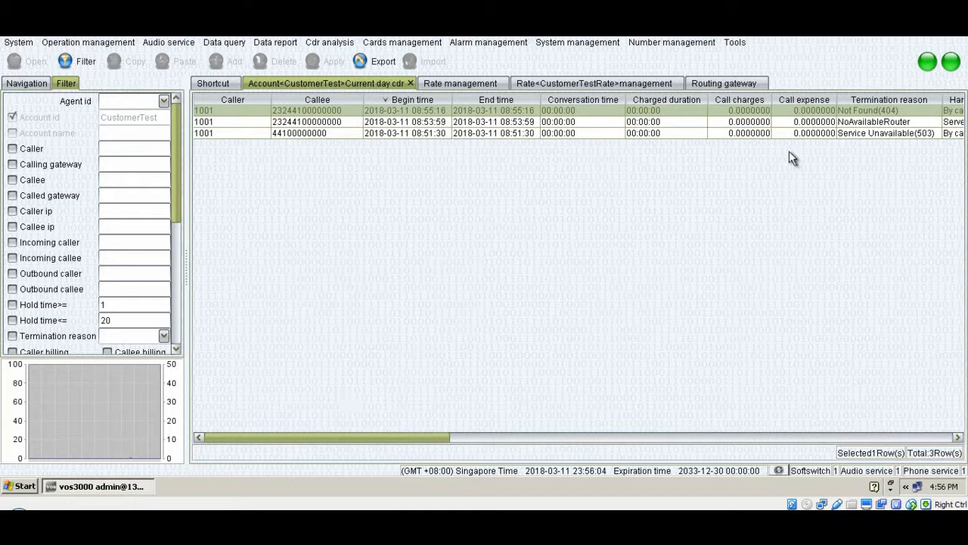
mouse_move(720, 92)
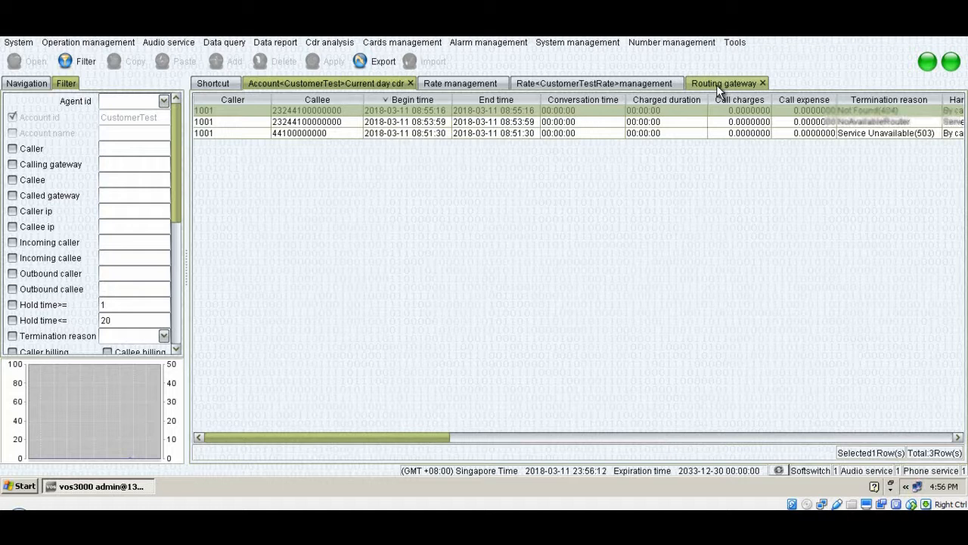
Step: Bring up the additional settings of the RoutingAuth routing gateway
click(726, 83)
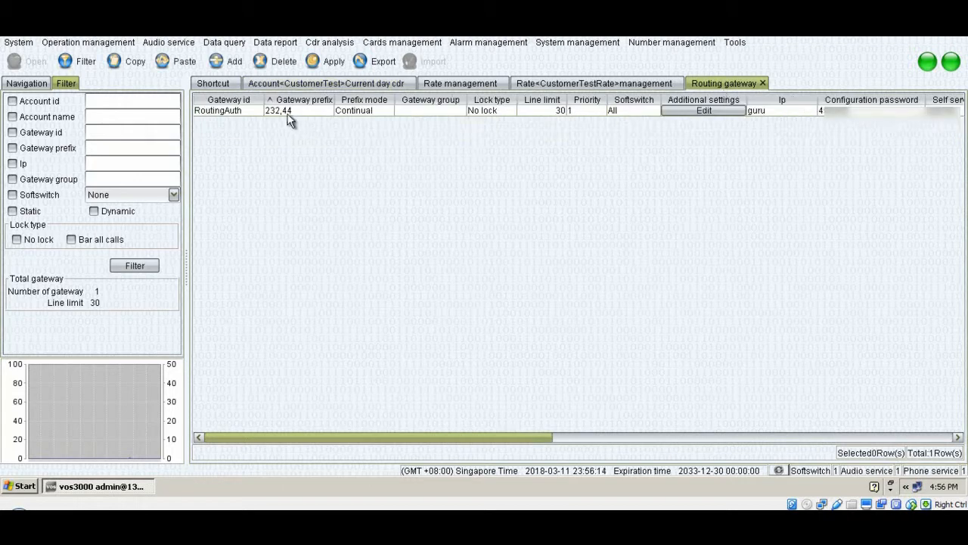
mouse_move(269, 119)
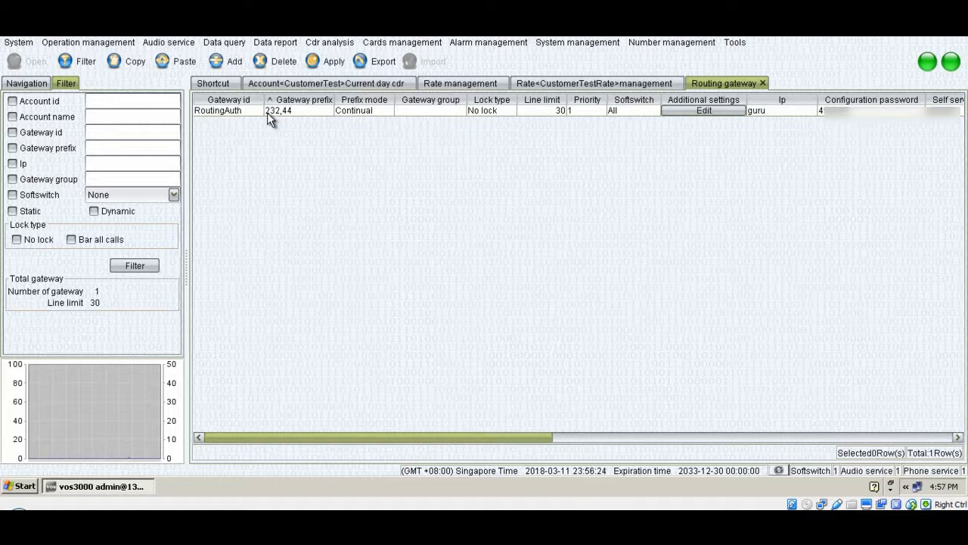
mouse_move(289, 124)
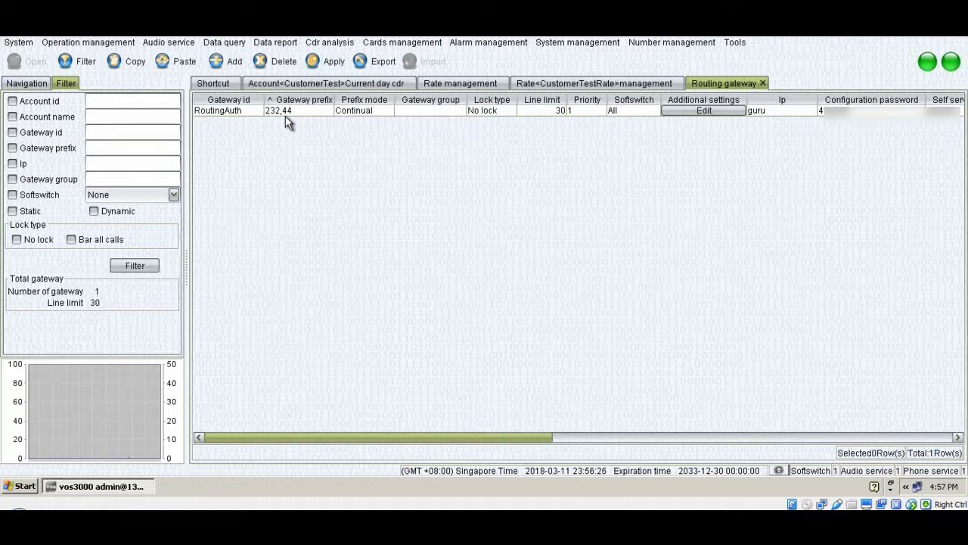
mouse_move(541, 121)
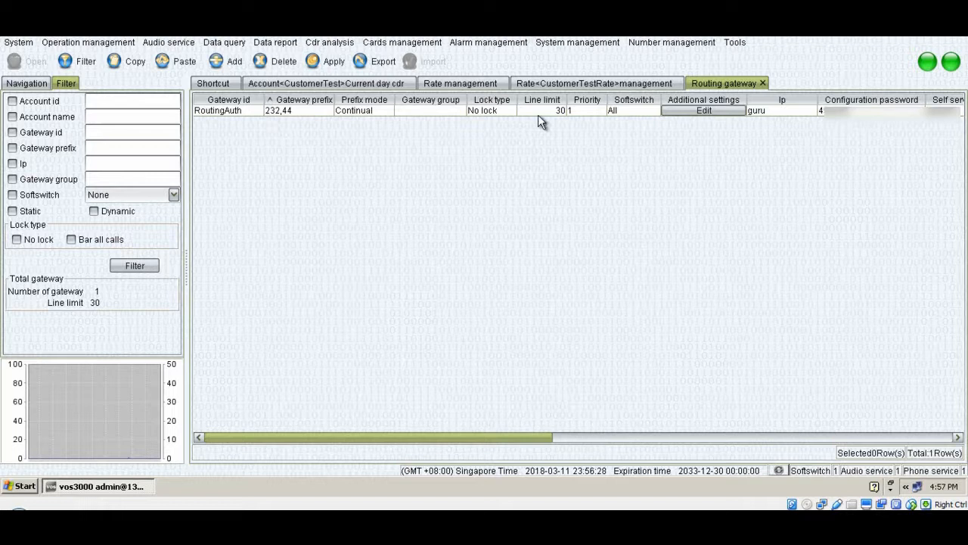
click(703, 110)
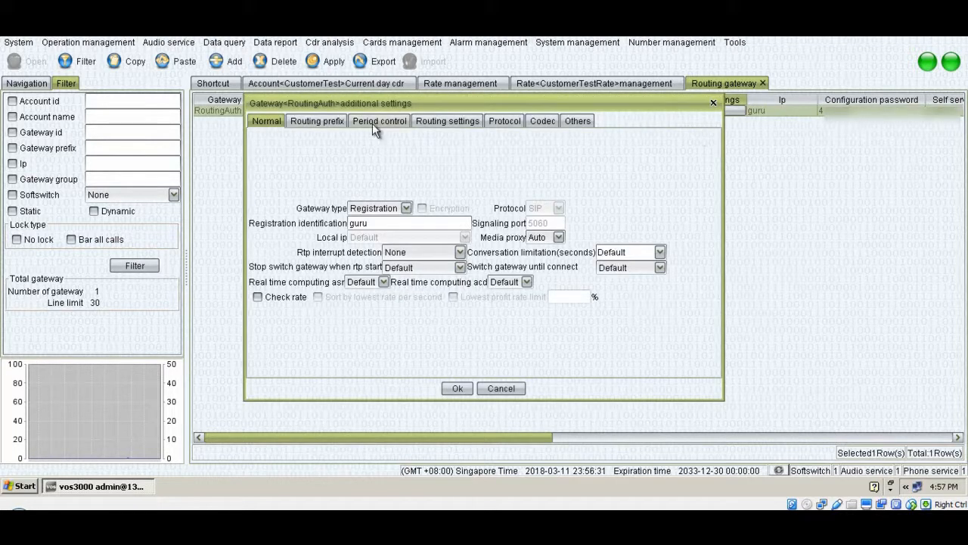
Step: Add a callee rewrite rule row on RoutingAuth's routing prefix with destination 44
click(316, 121)
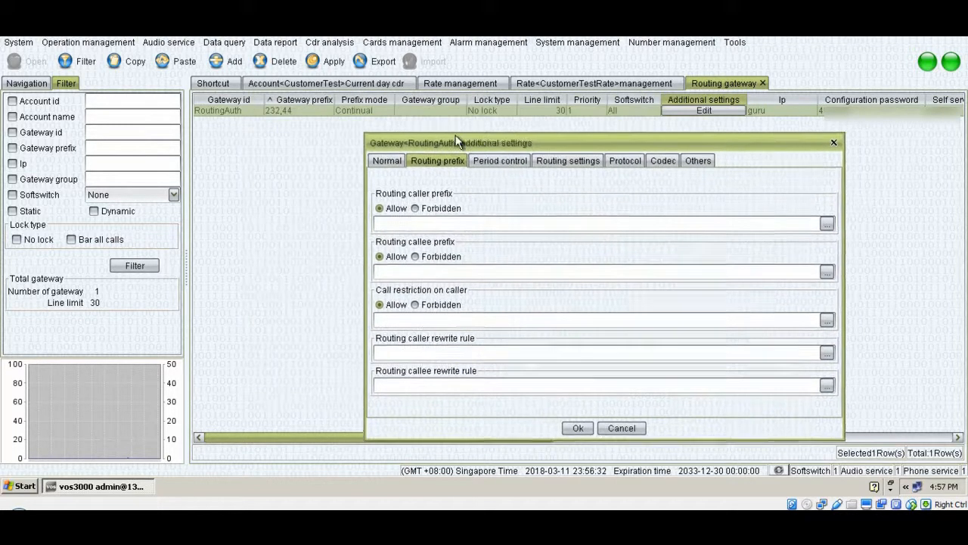
click(826, 378)
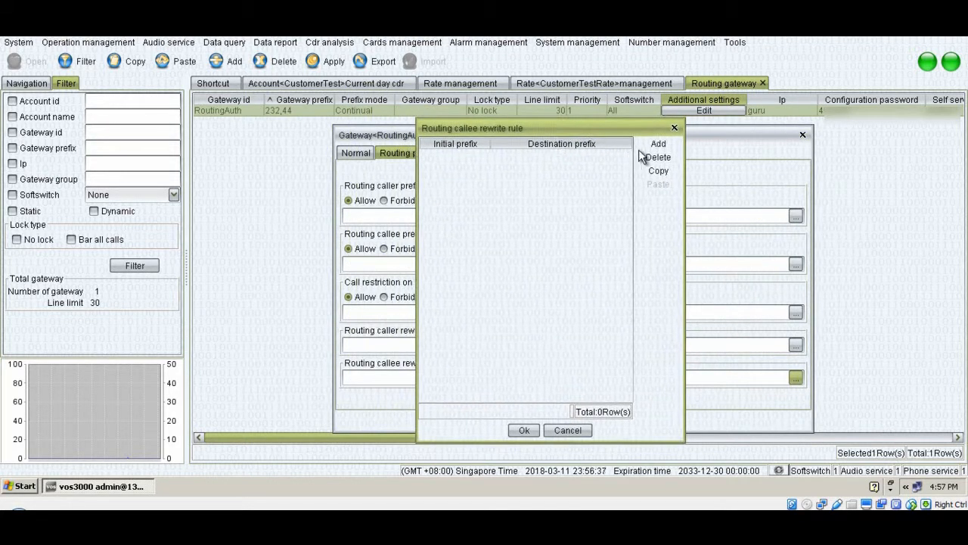
click(656, 142)
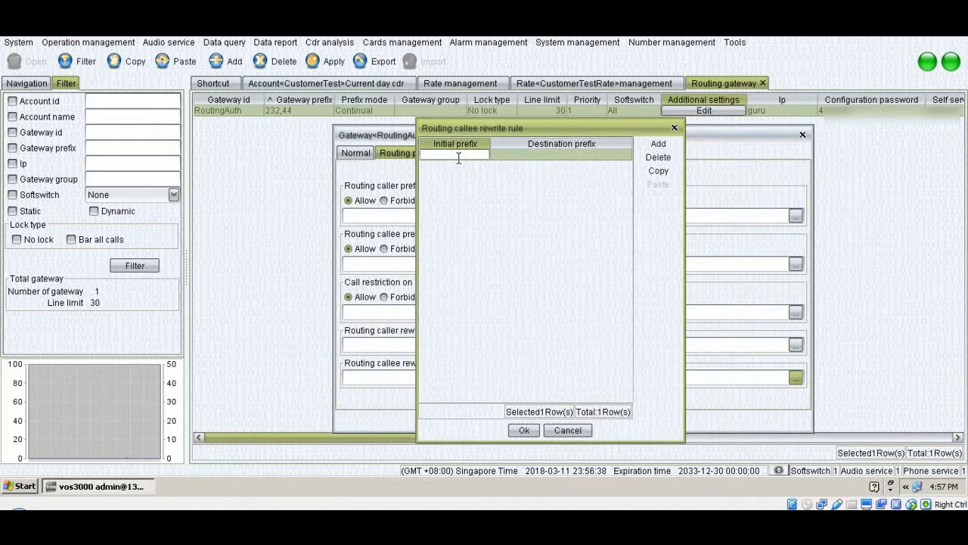
text(232)
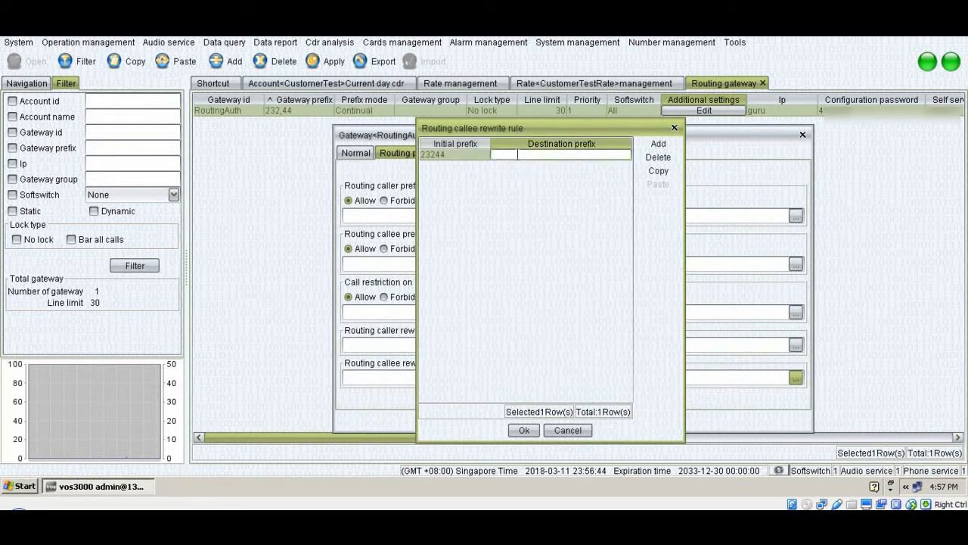
text(44)
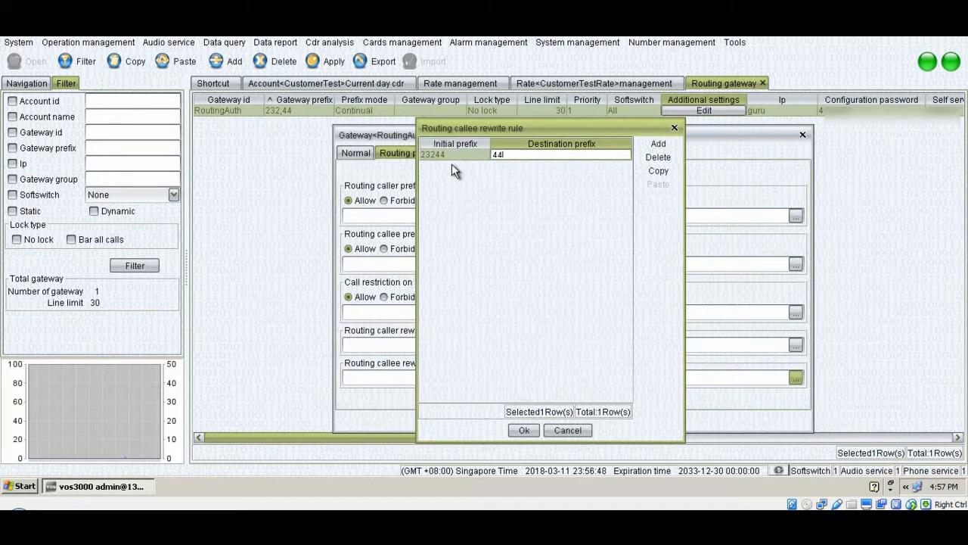
Step: Correct the rule's initial prefix to 23244 and confirm the rewrite rule 23244 to 44
click(457, 155)
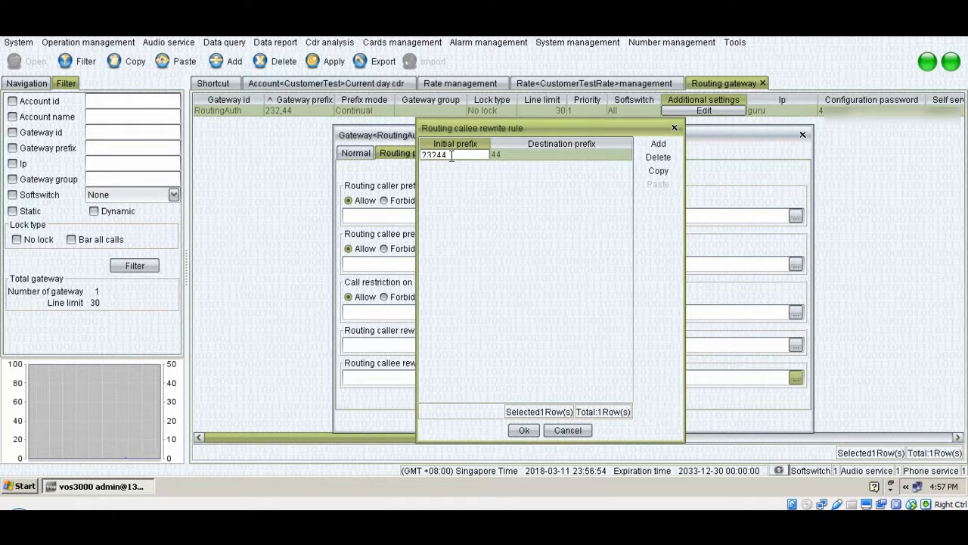
key(BackSpace)
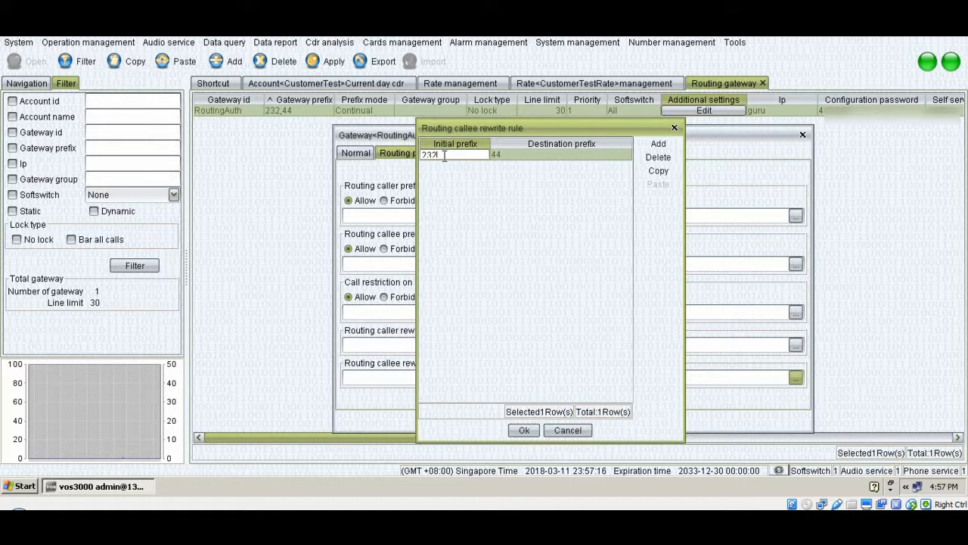
key(Backspace)
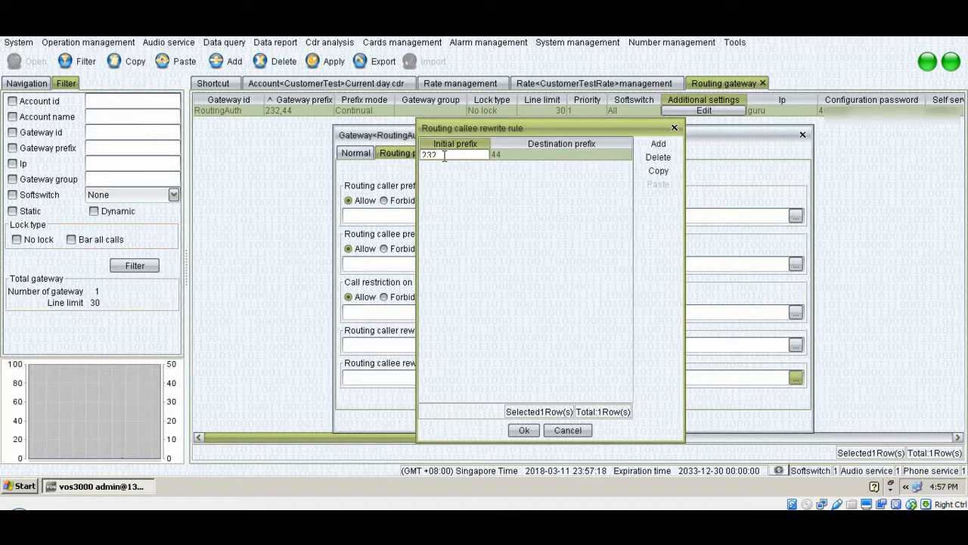
mouse_move(503, 164)
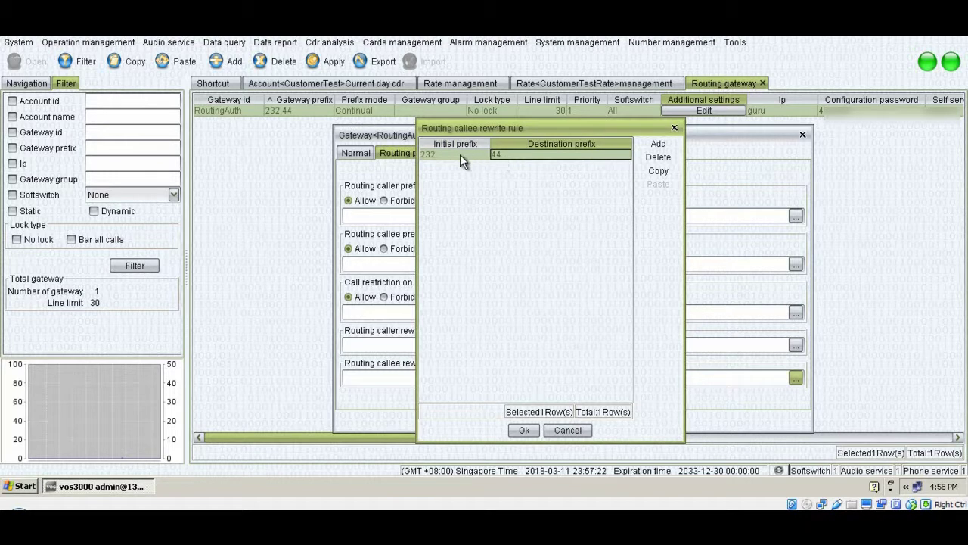
double_click(453, 155)
text(44)
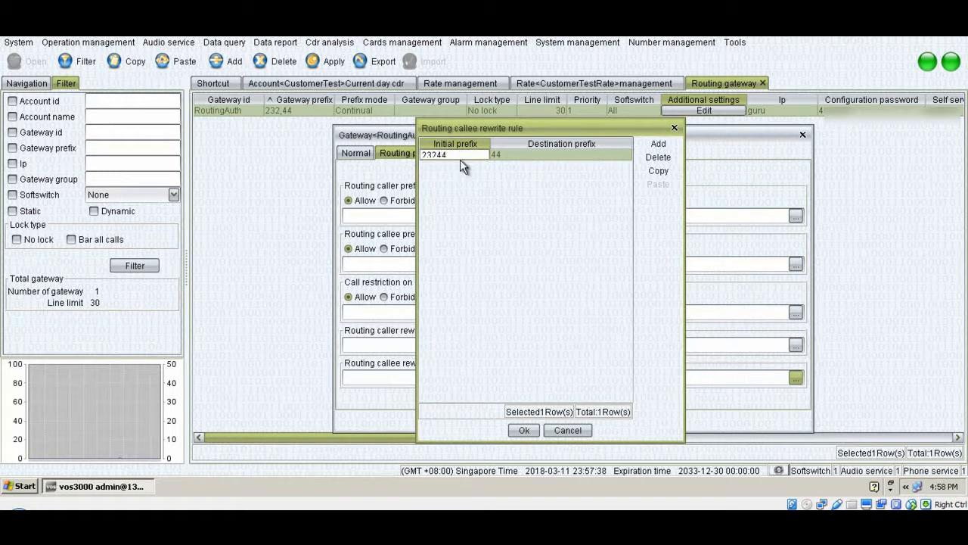
click(523, 430)
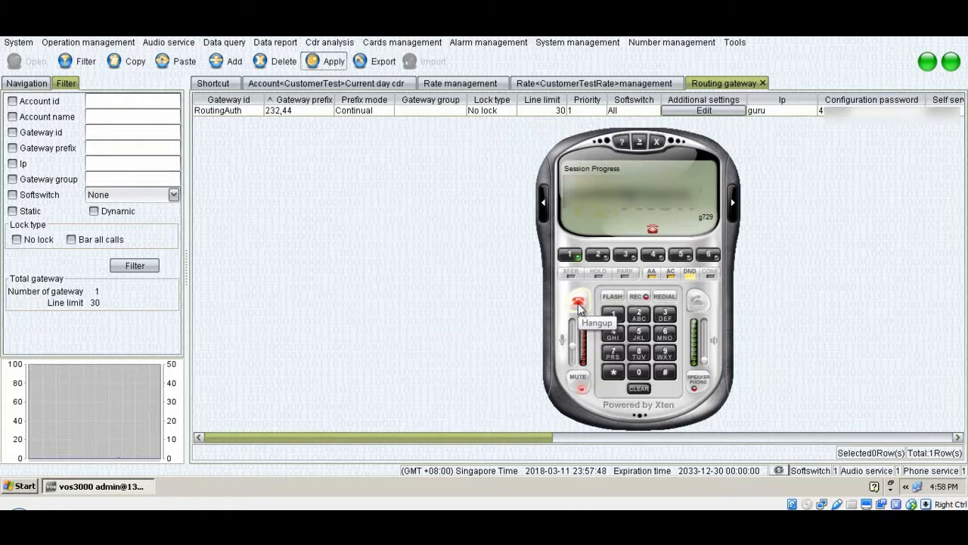
Step: Hang up the test call and view the fourth CDR record ending CallerHangup
click(576, 304)
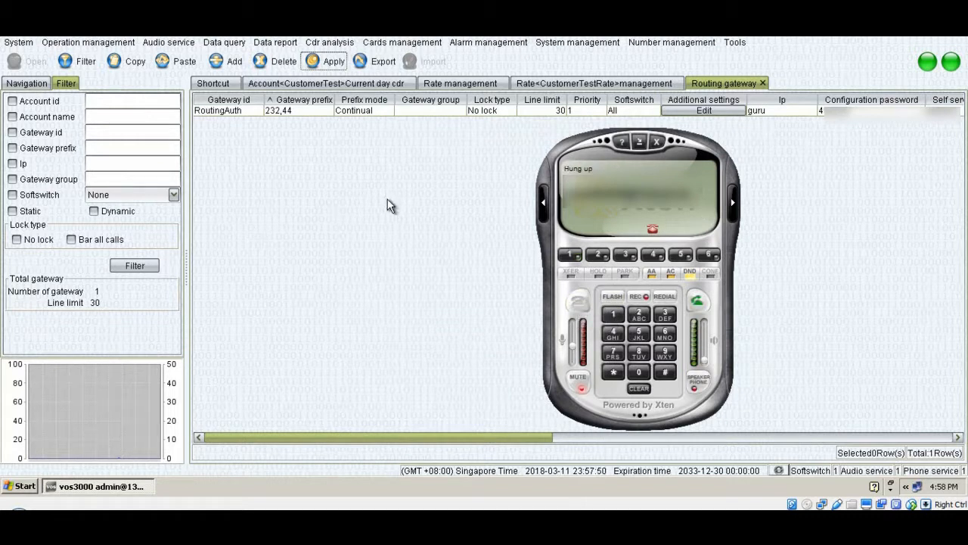
click(590, 83)
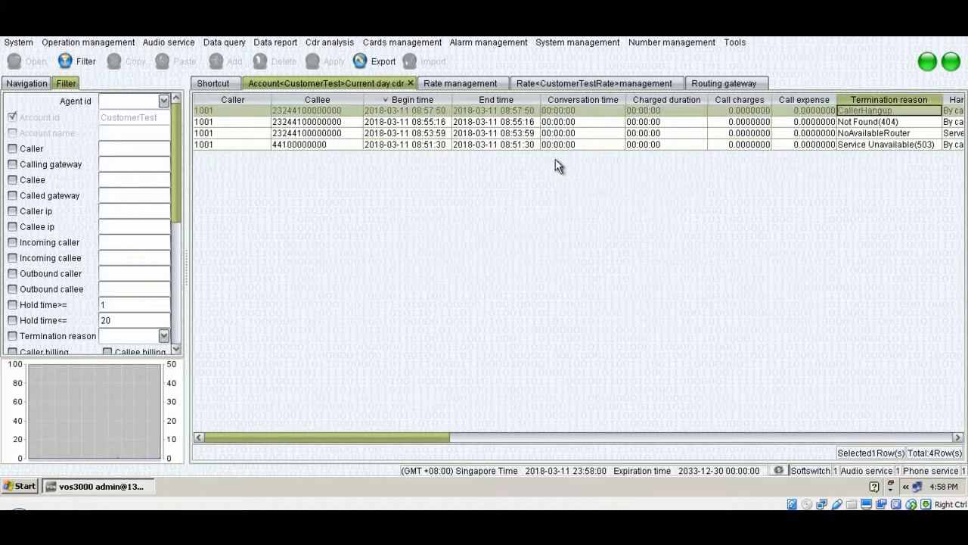
mouse_move(454, 151)
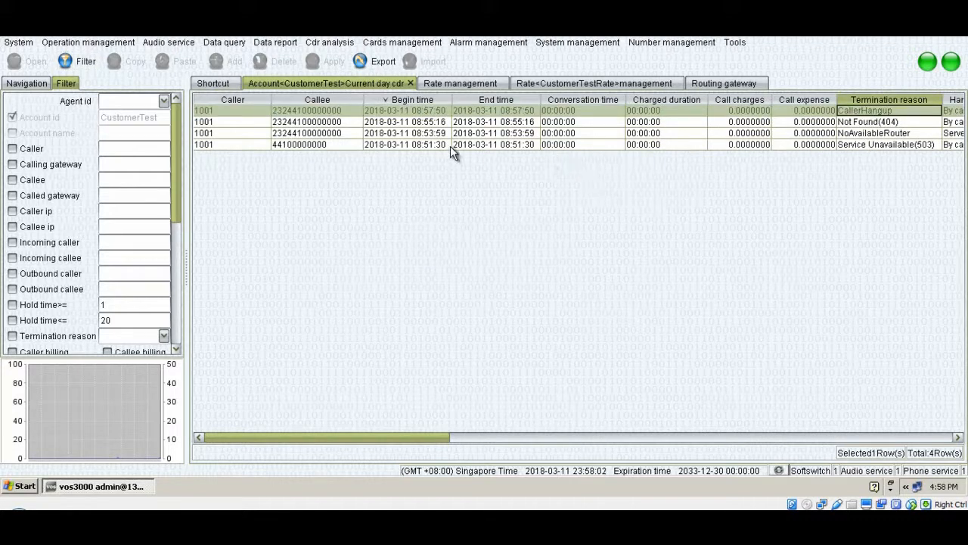
mouse_move(272, 121)
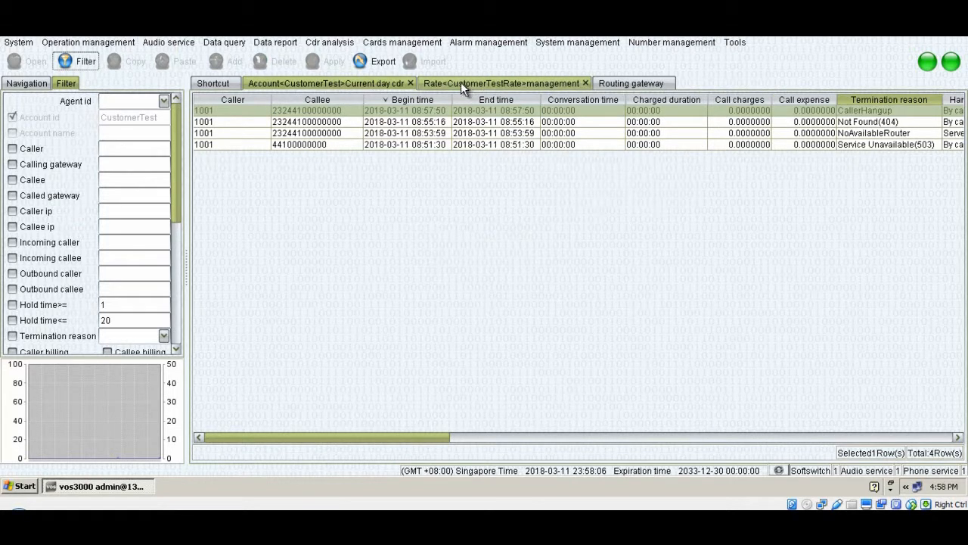
Step: Review the fifth call ending NoAvailableRouter and show the CustomerTestRate rate table
click(502, 83)
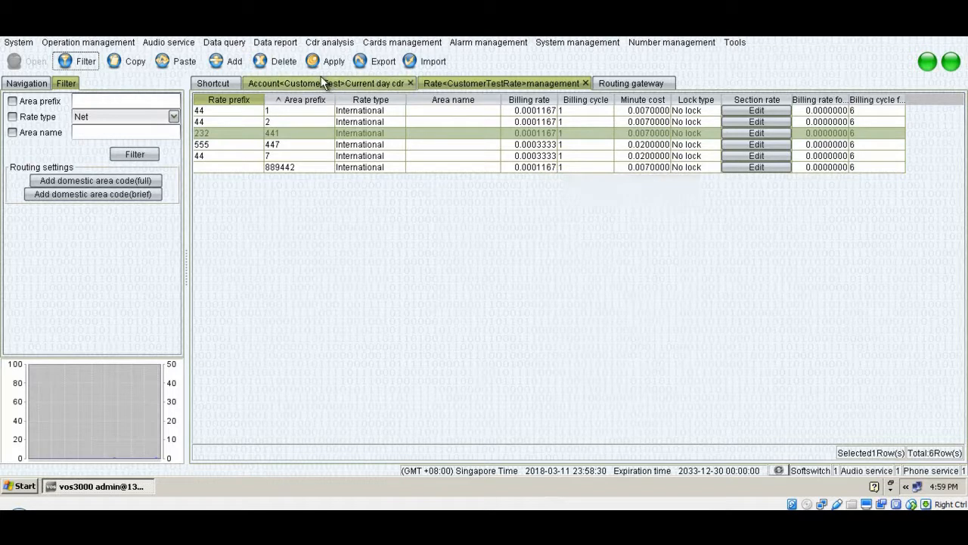
click(329, 84)
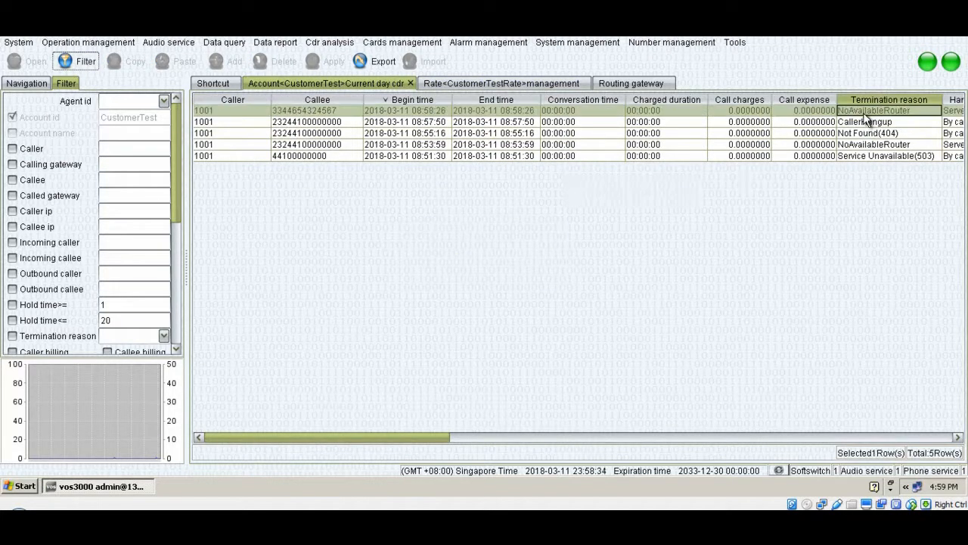
mouse_move(301, 168)
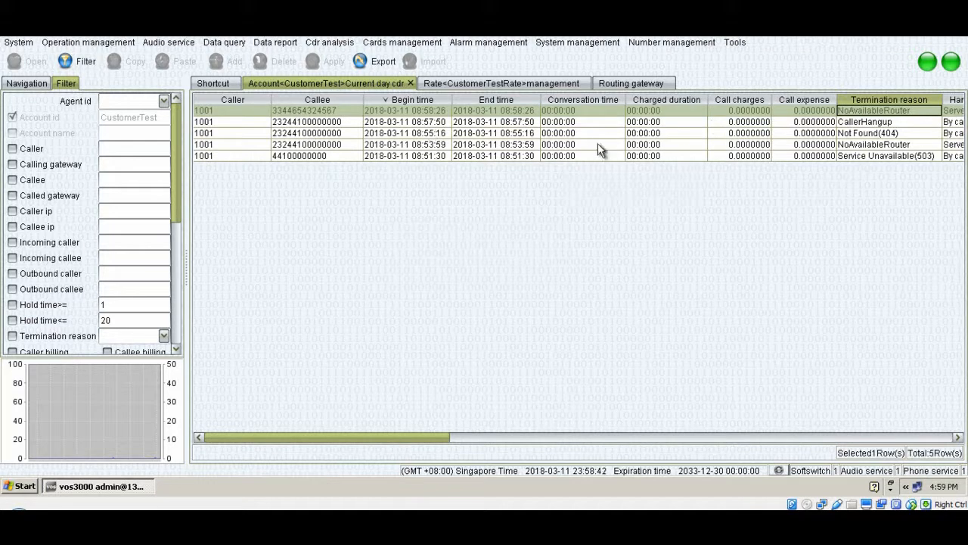
click(502, 82)
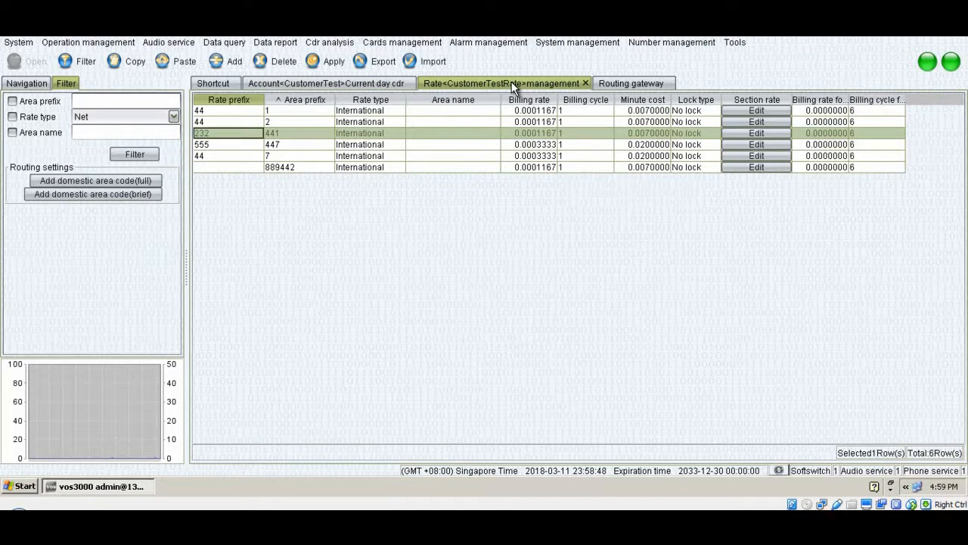
mouse_move(498, 91)
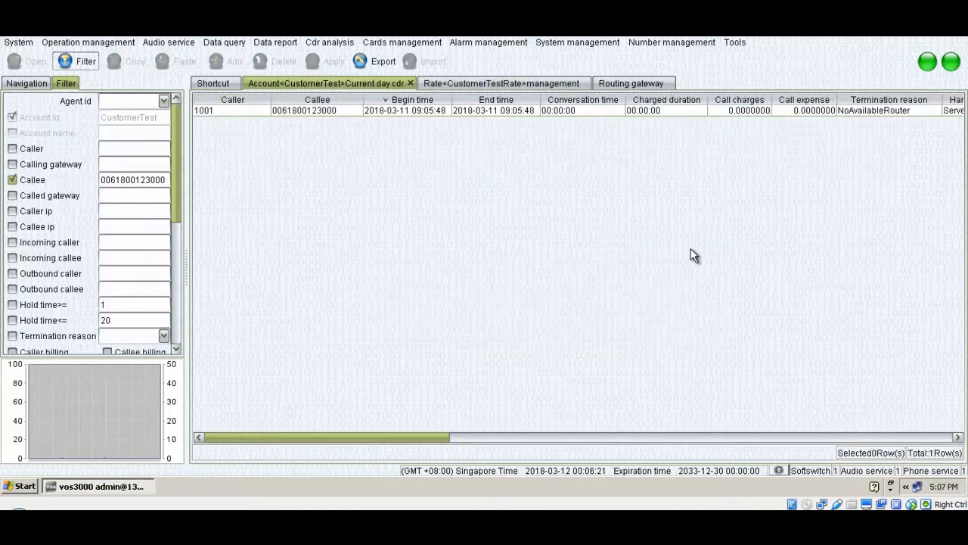
mouse_move(657, 305)
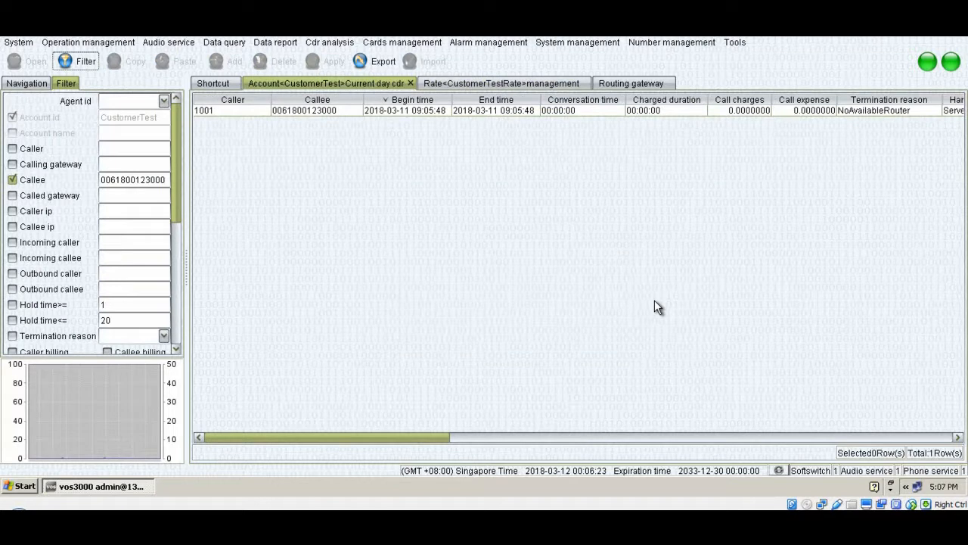
mouse_move(630, 307)
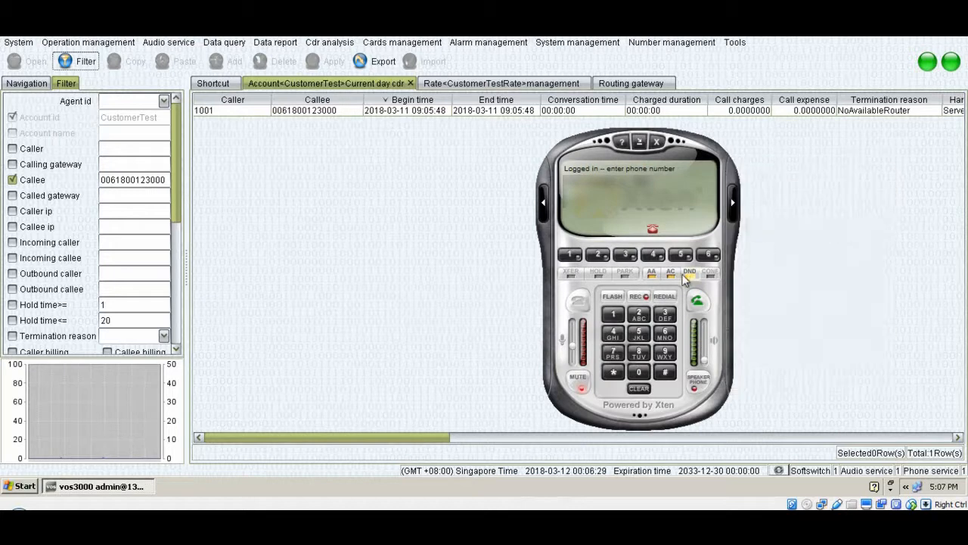
click(576, 300)
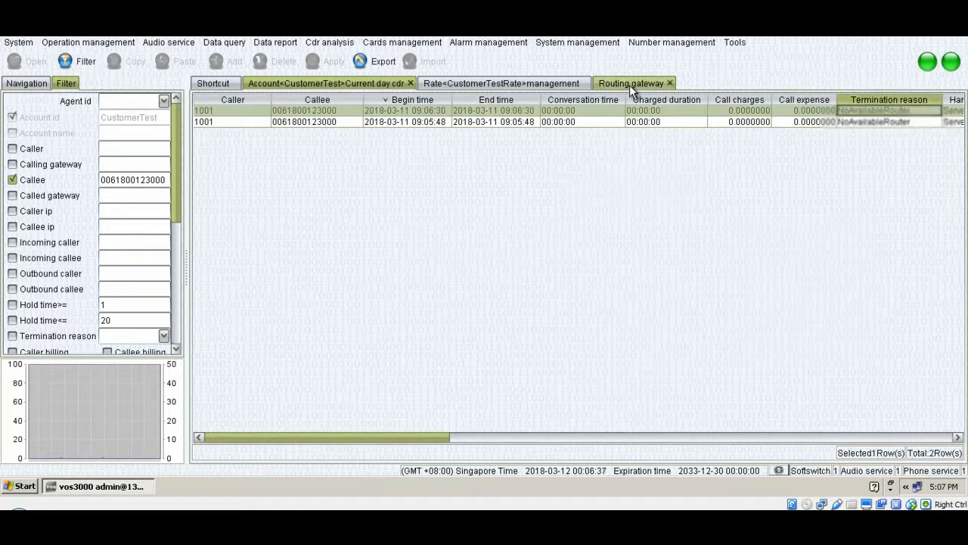
click(632, 83)
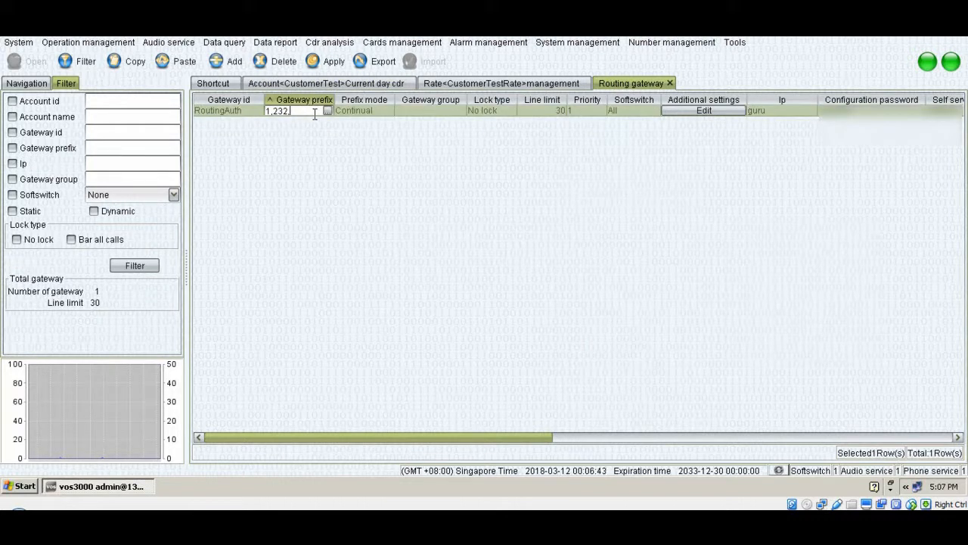
text(,0)
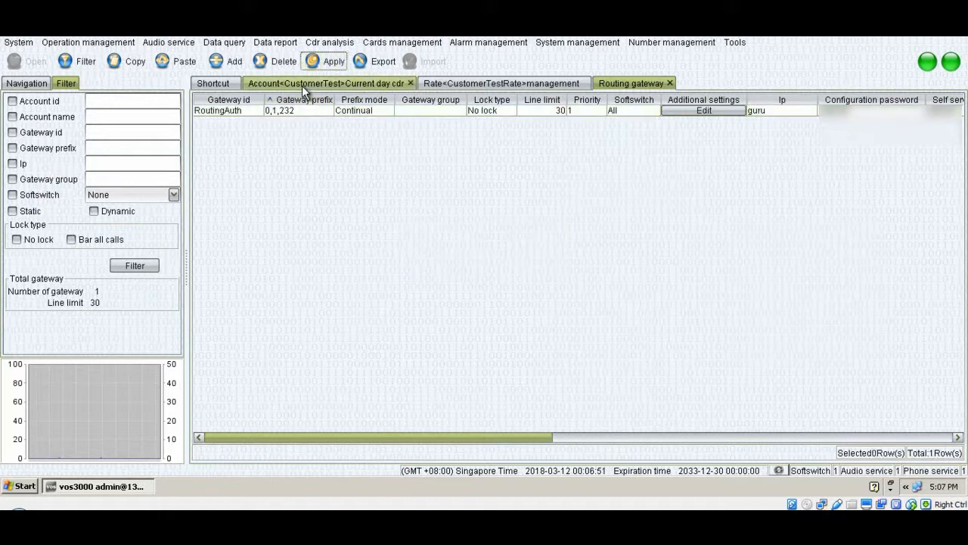
click(330, 83)
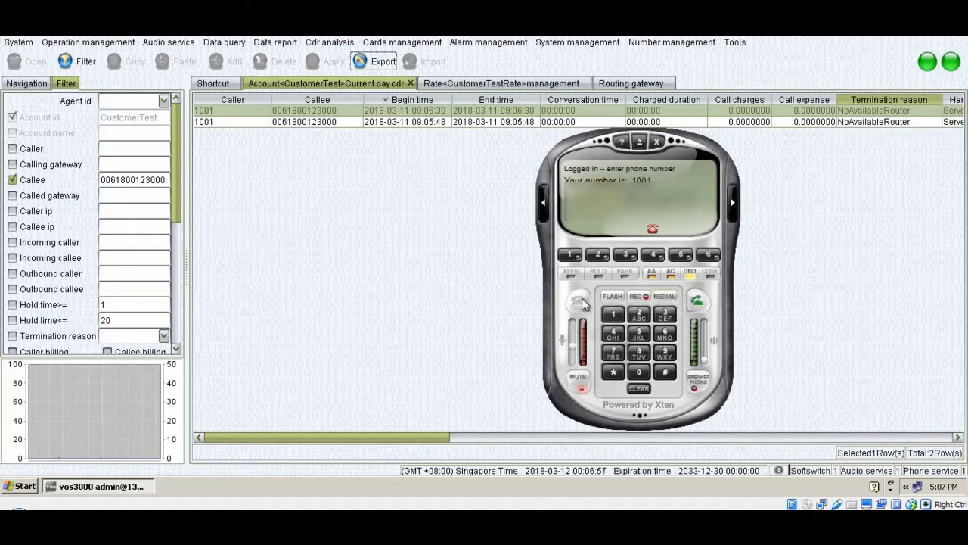
click(79, 59)
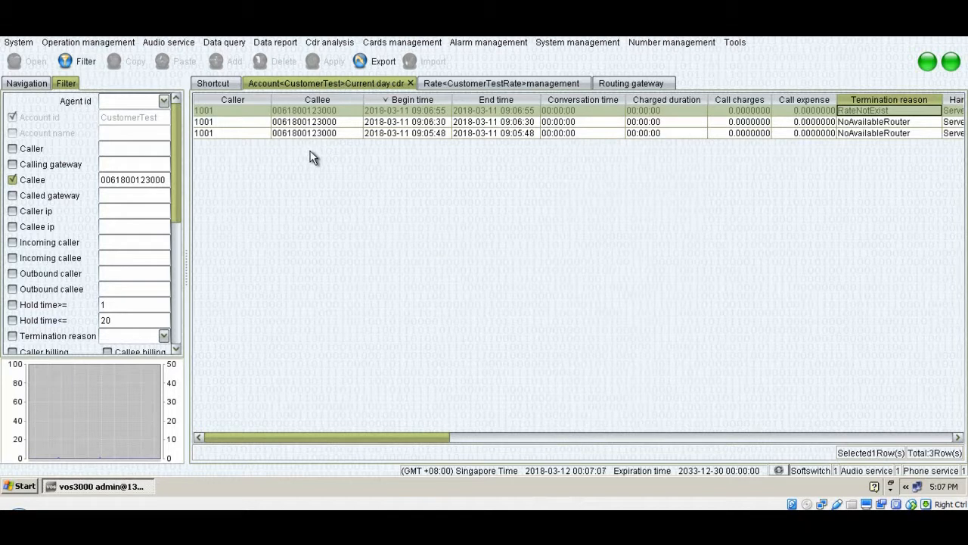
click(502, 83)
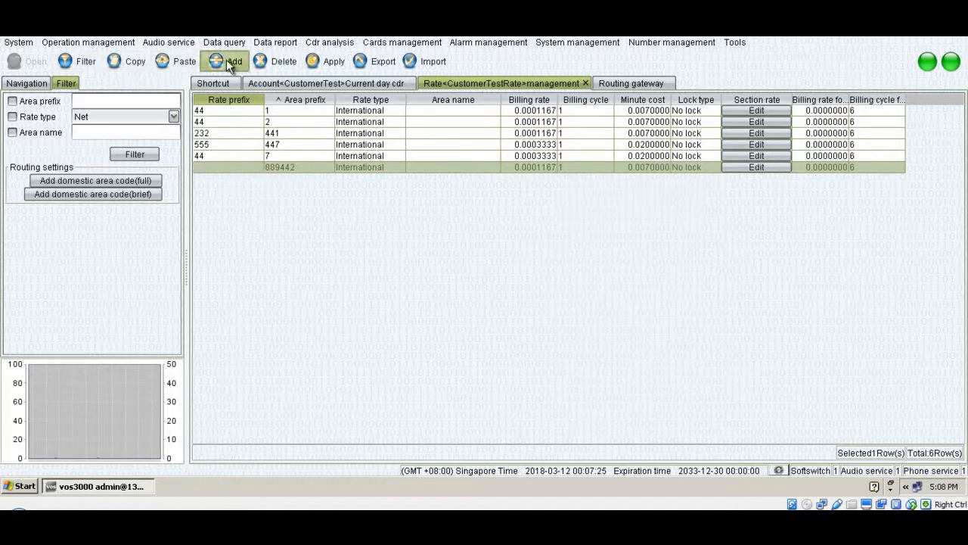
Step: Add an applied International rate for area prefix 0061 to CustomerTestRate, then redial and return to CDR
click(218, 60)
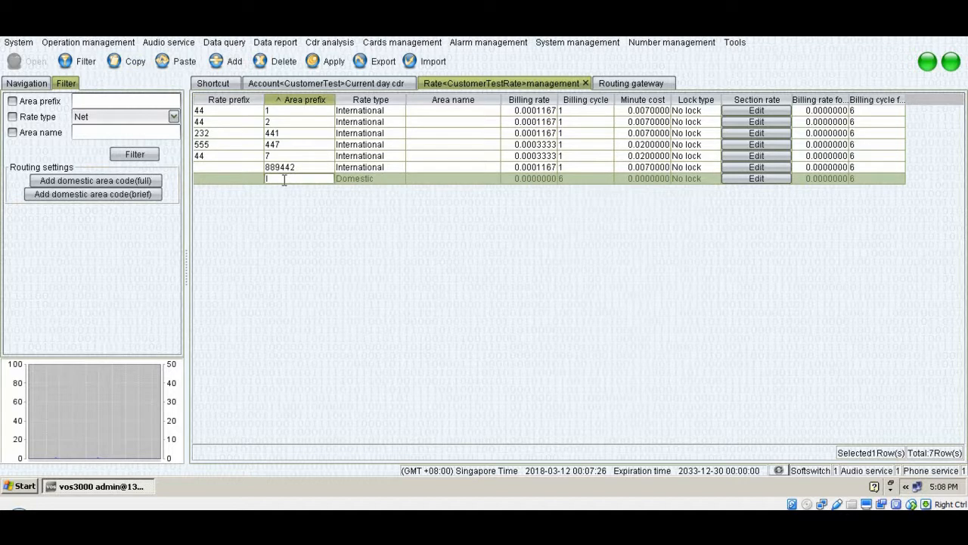
text(0061)
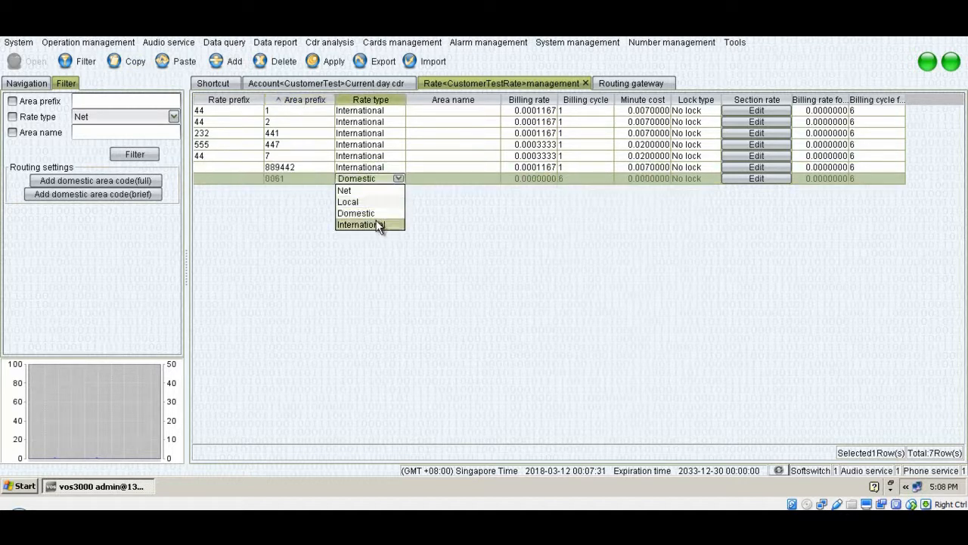
click(360, 224)
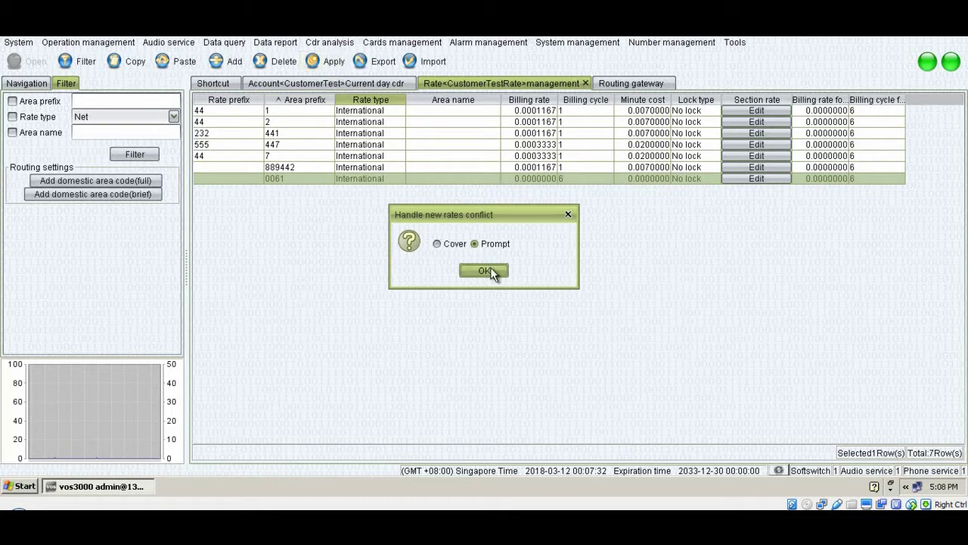
click(482, 271)
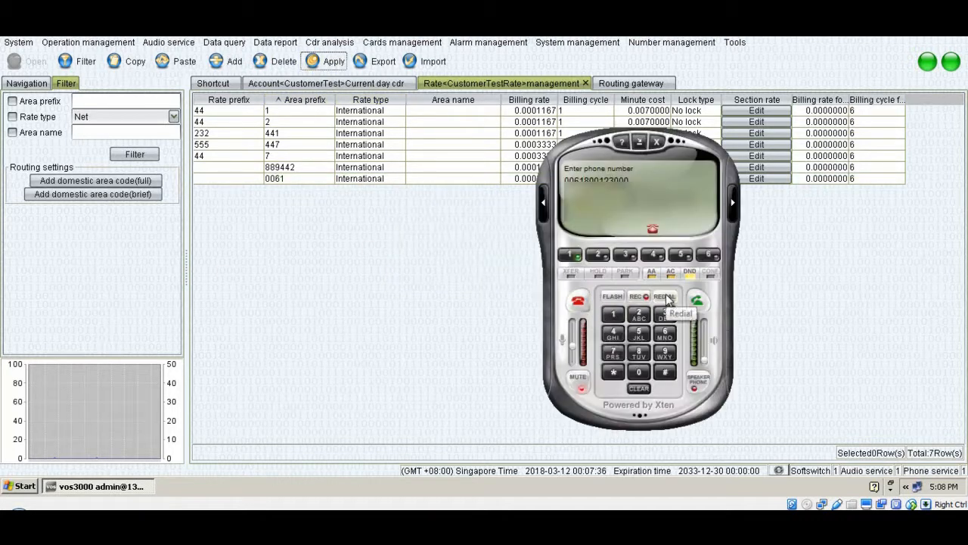
click(574, 299)
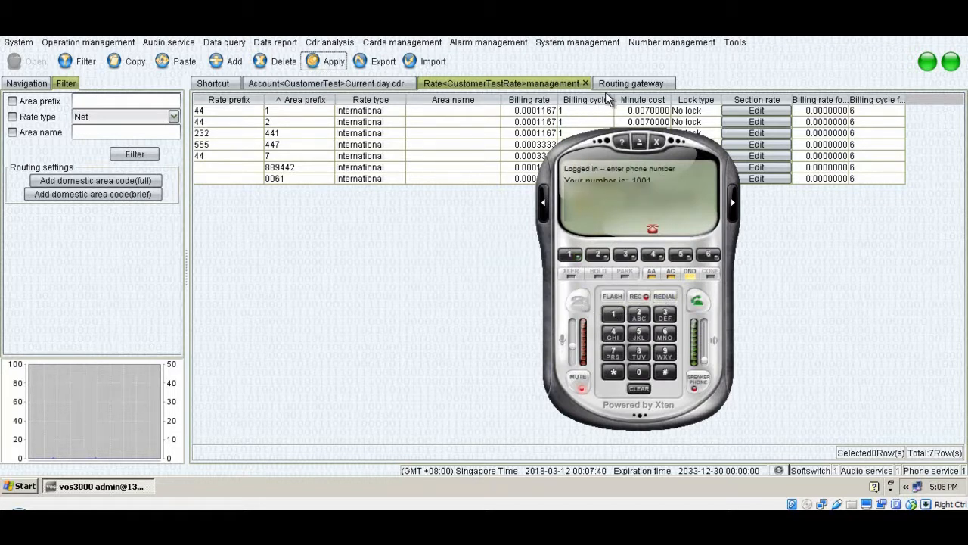
click(320, 83)
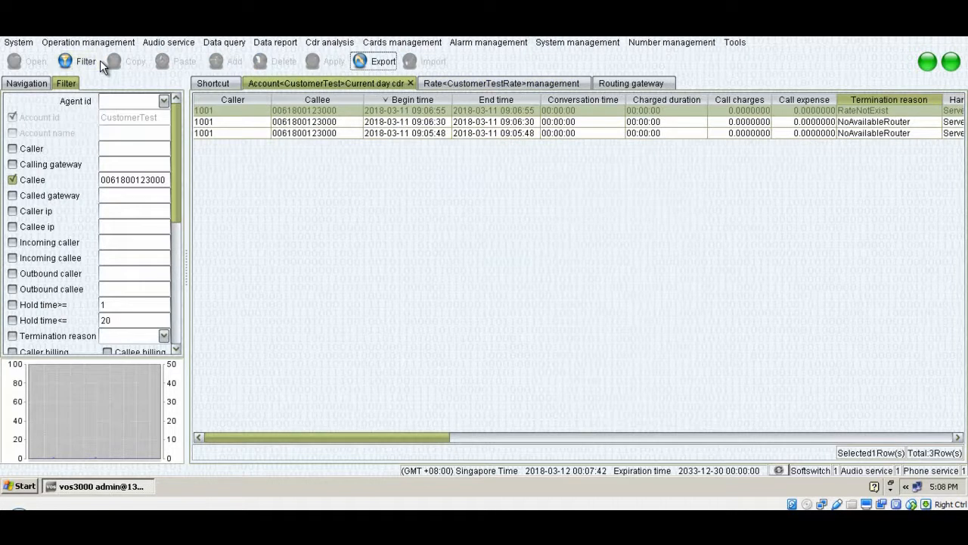
Step: Refresh the CDR to show the fourth call ending Not Found(404) by callee via RoutingAuth
click(76, 61)
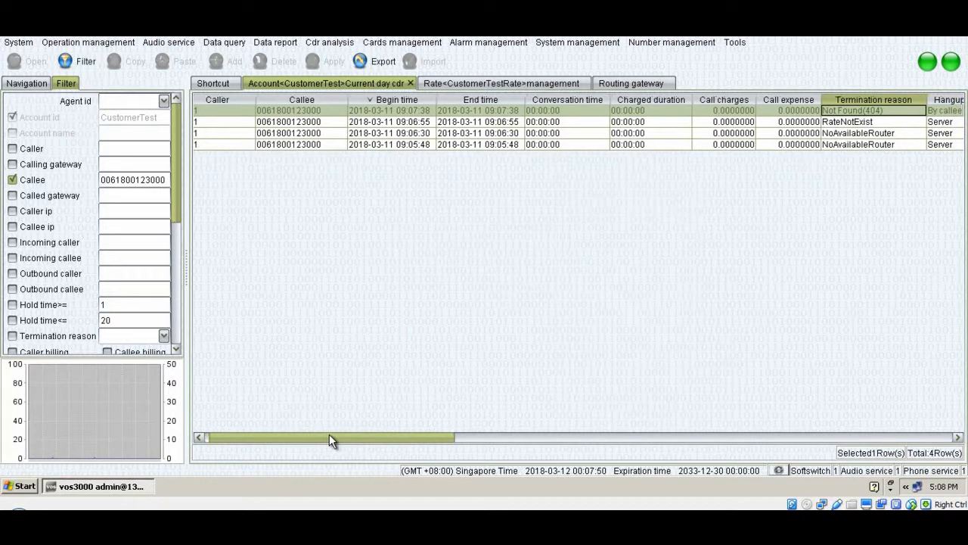
drag(329, 436, 420, 445)
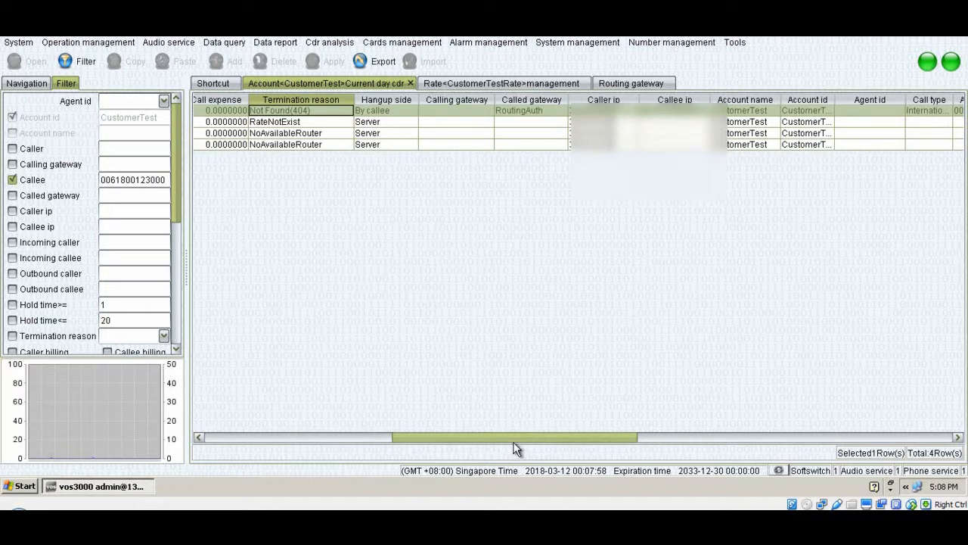
mouse_move(517, 131)
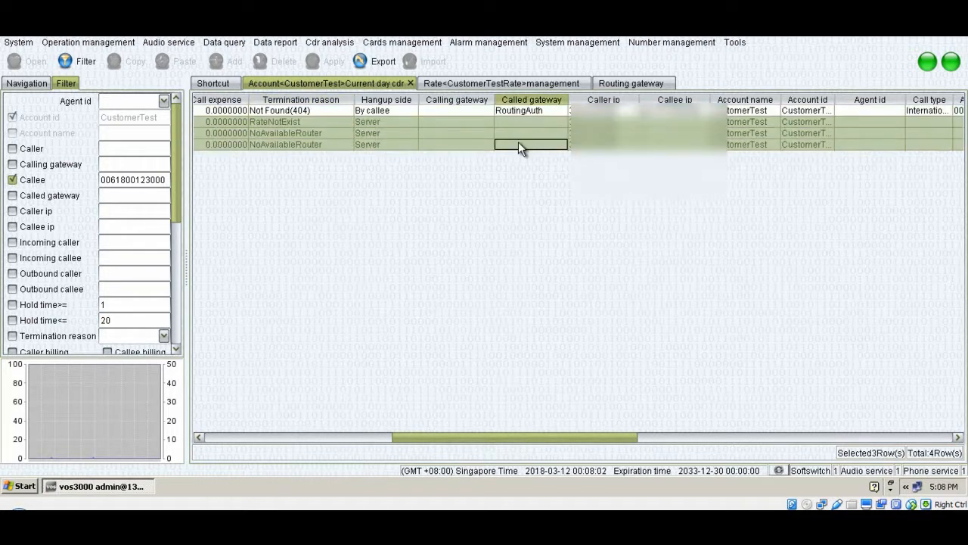
click(531, 121)
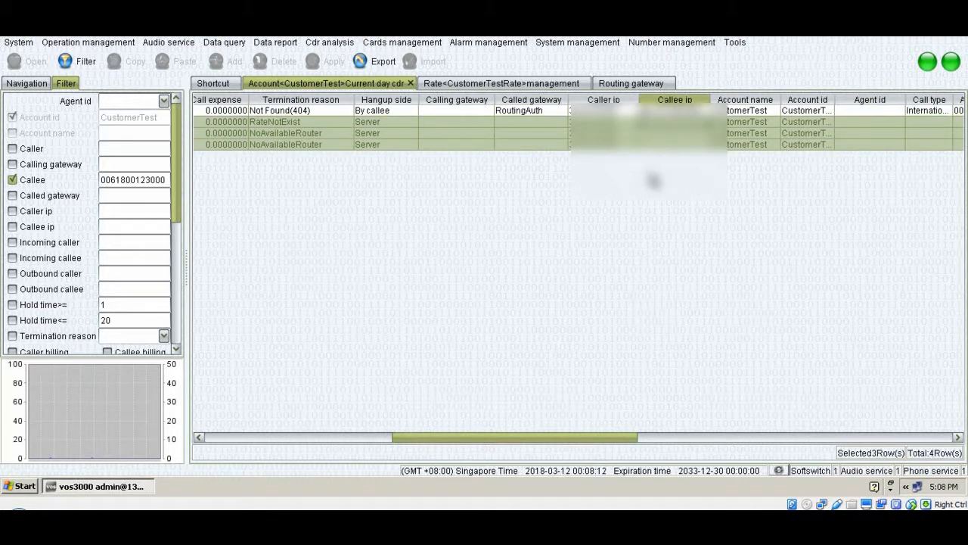
click(299, 109)
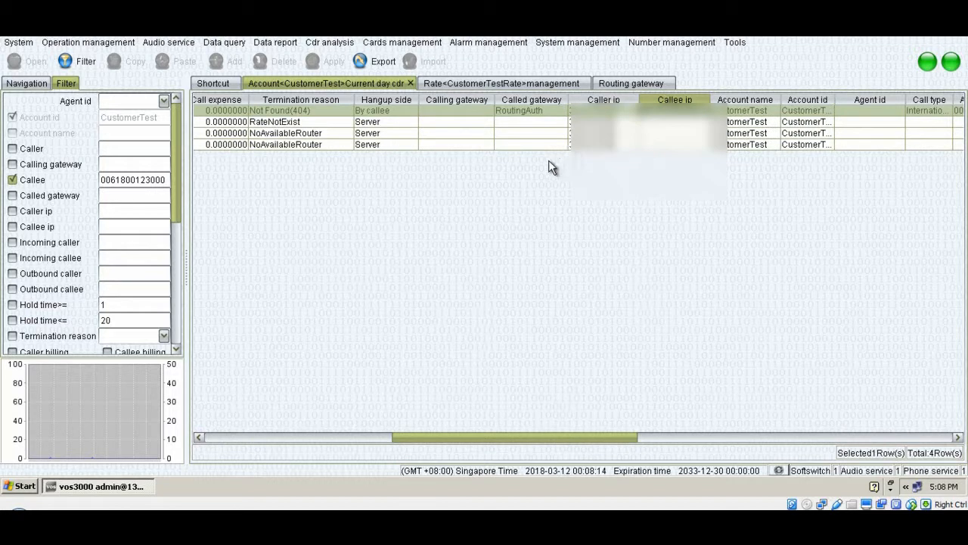
mouse_move(515, 154)
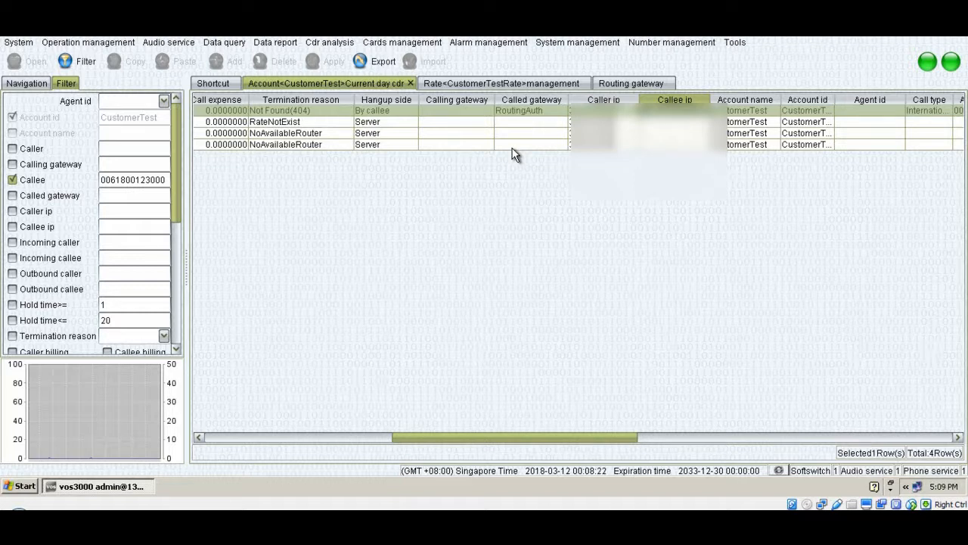
mouse_move(540, 154)
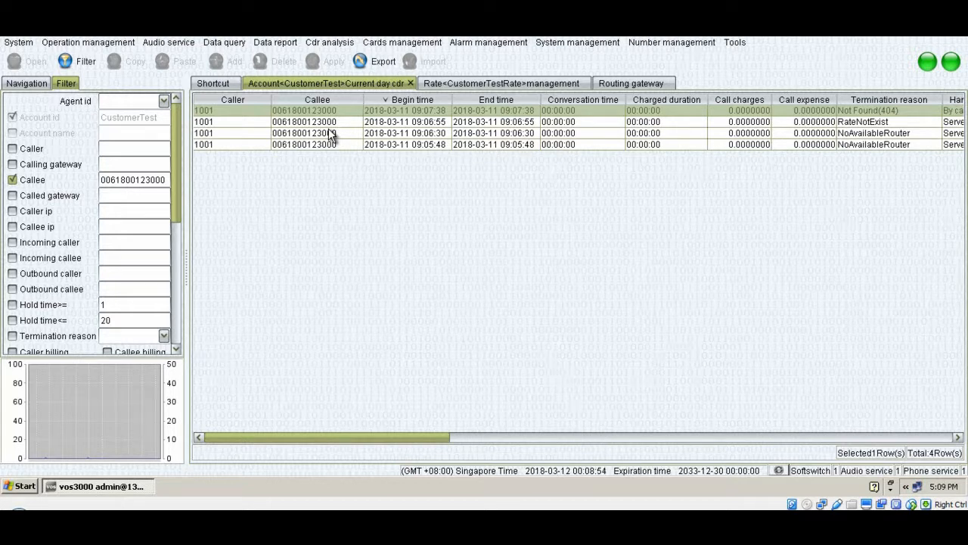
mouse_move(602, 351)
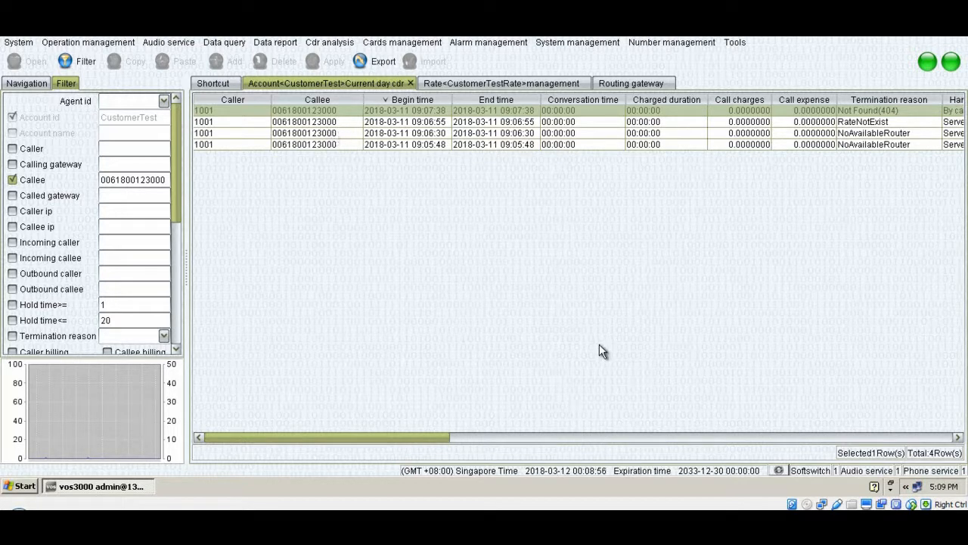